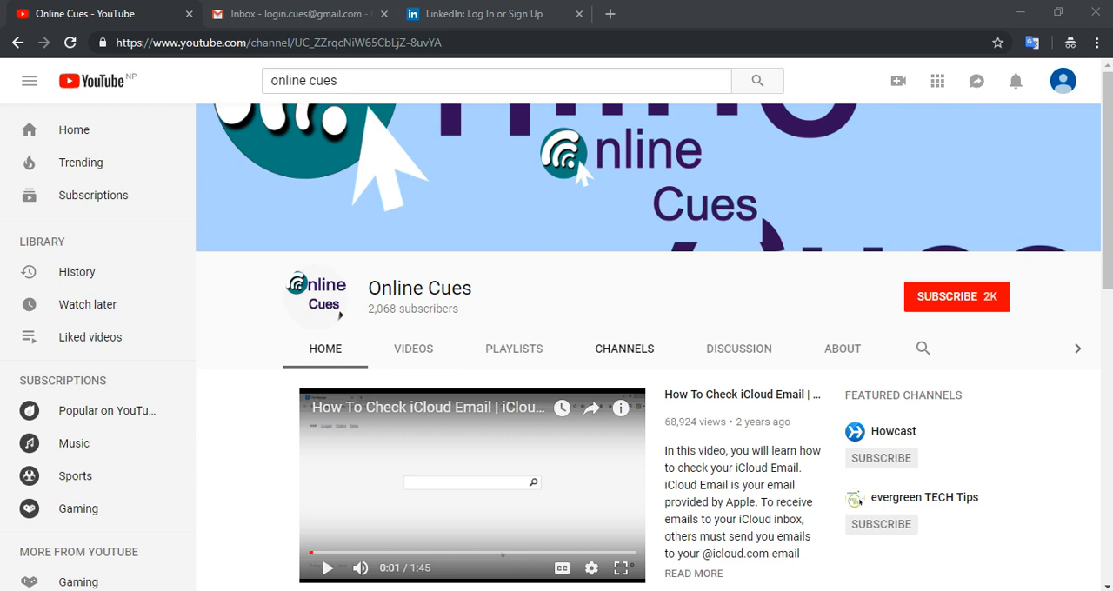
mouse_move(487, 14)
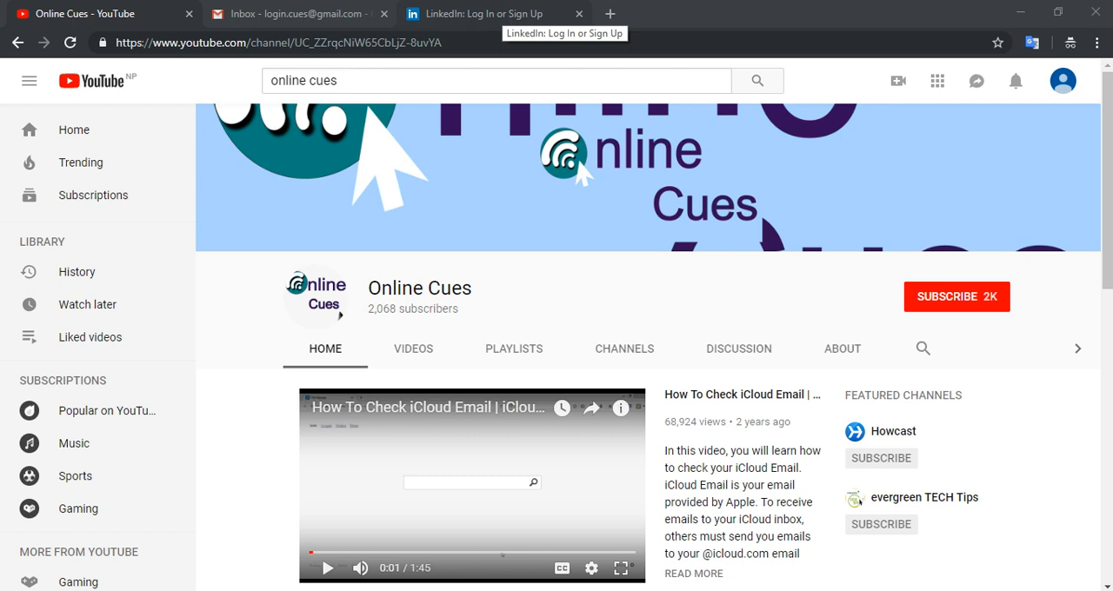
Switch from the YouTube channel page to the LinkedIn sign-up tab
click(483, 14)
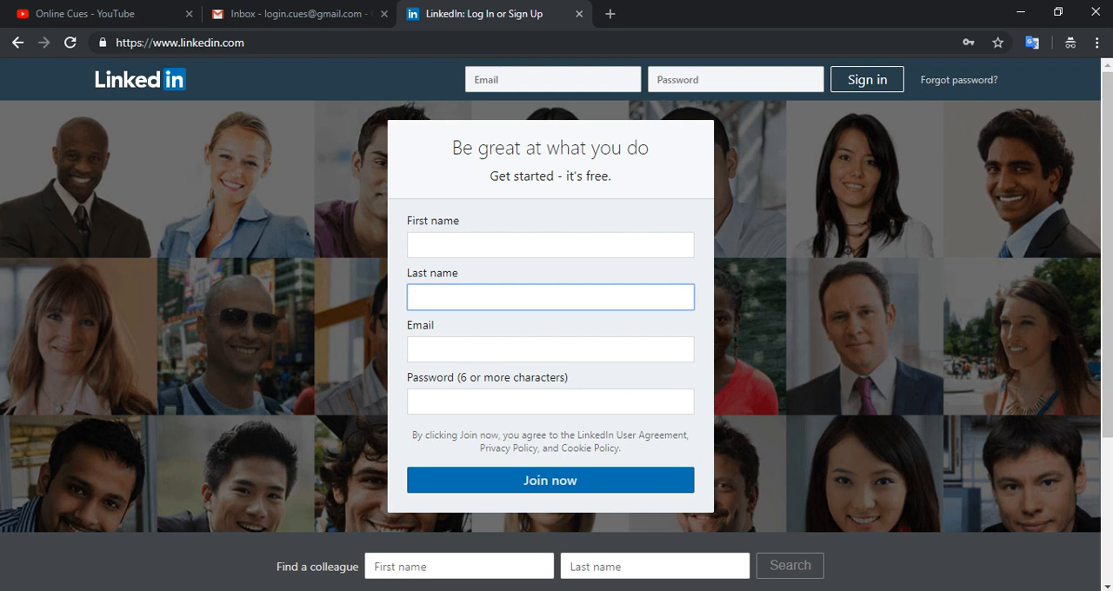
Enter the first name 'Lo' and last name 'Cues' on the join form
click(550, 296)
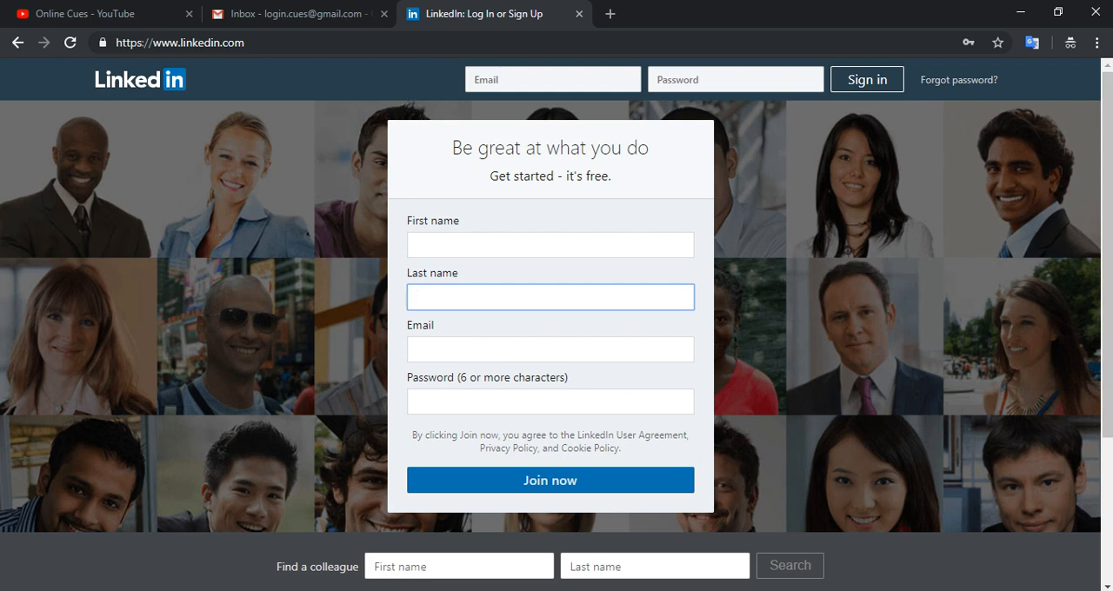
click(550, 244)
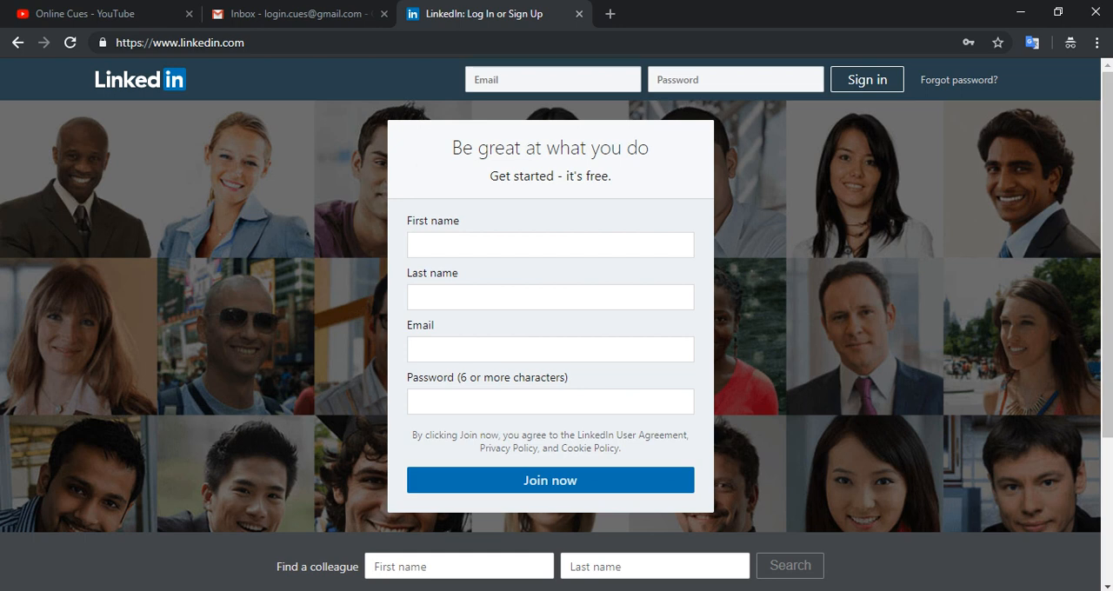
text(Login)
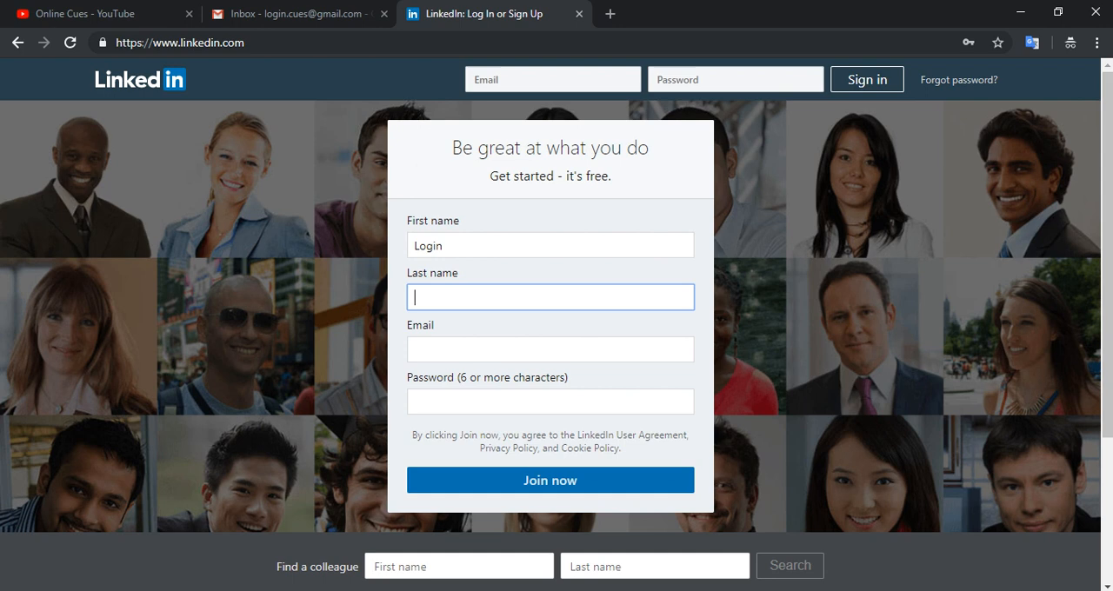
text(Cues)
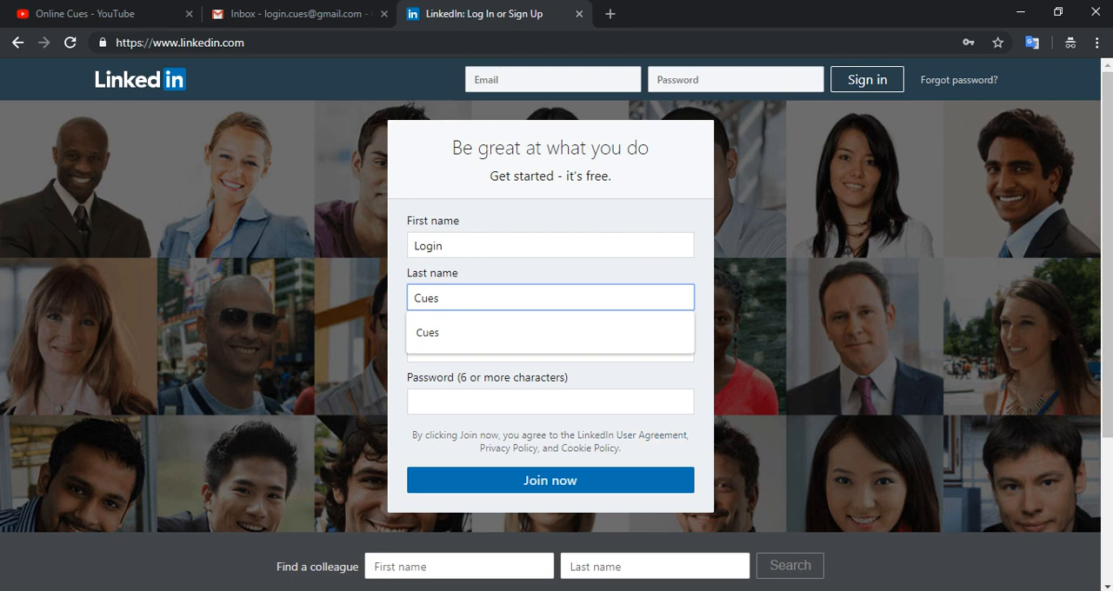
click(549, 347)
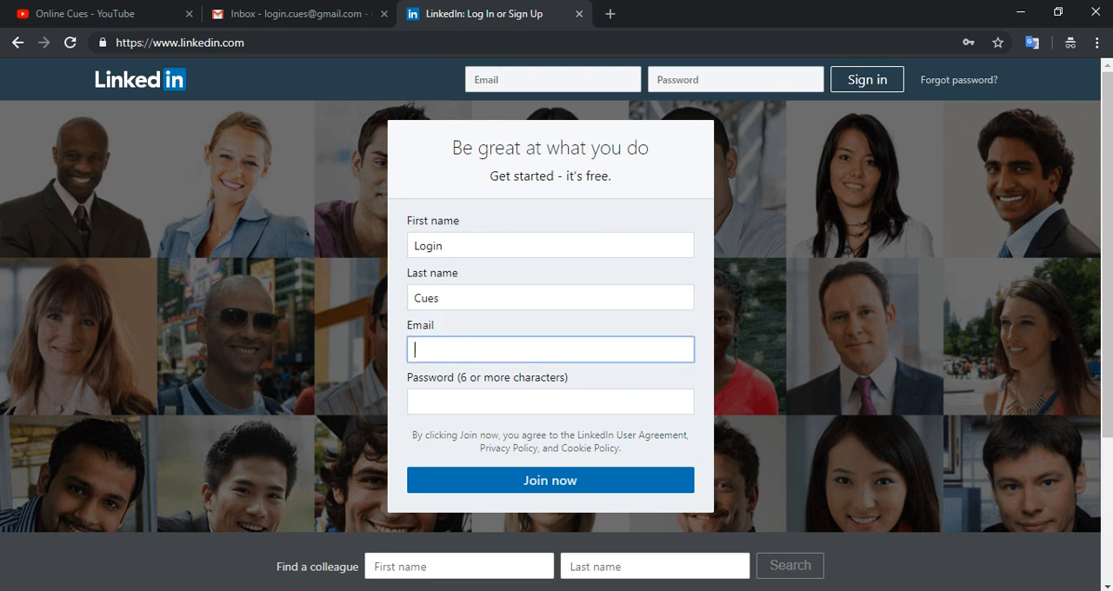
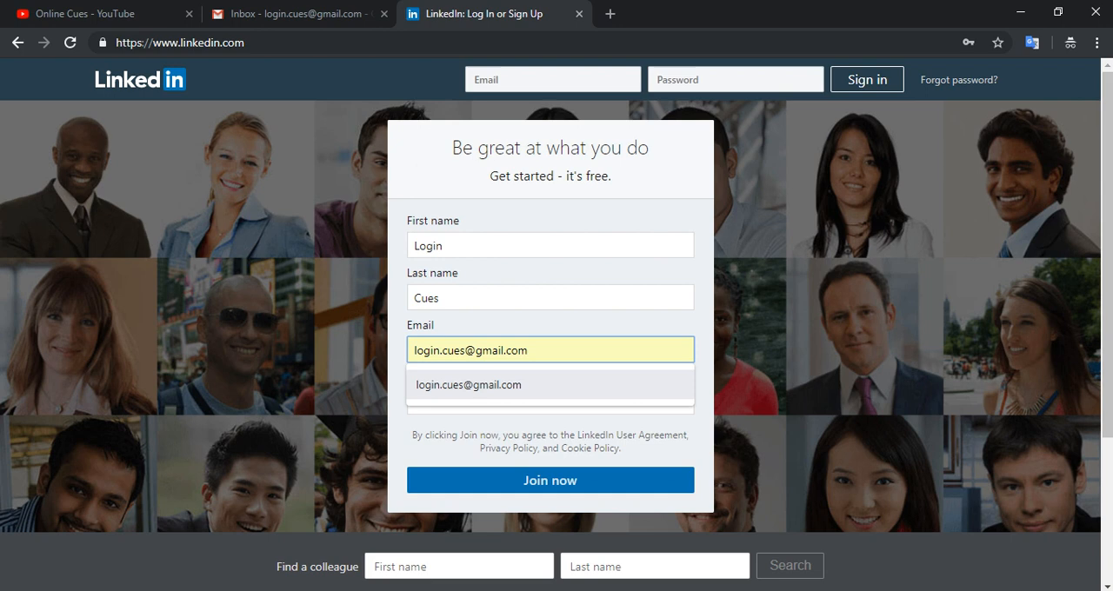
click(550, 400)
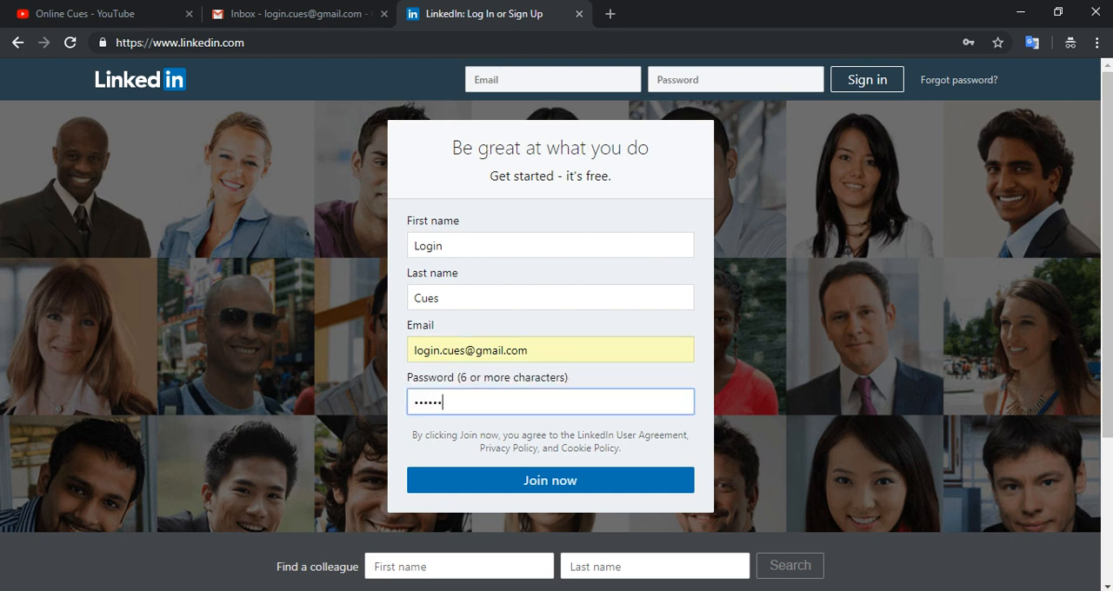
text(••)
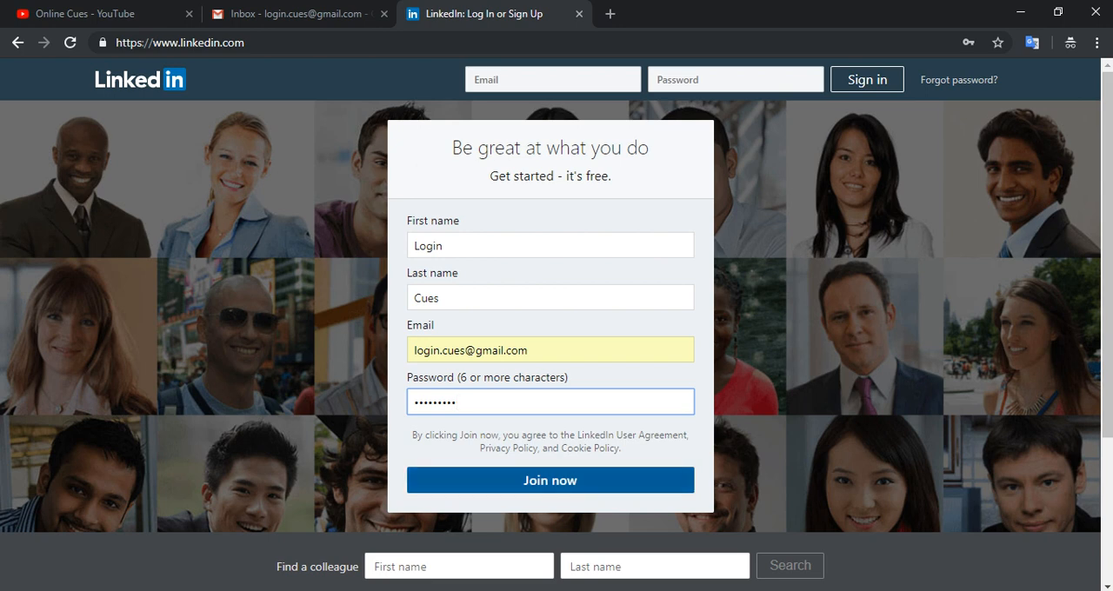
click(549, 480)
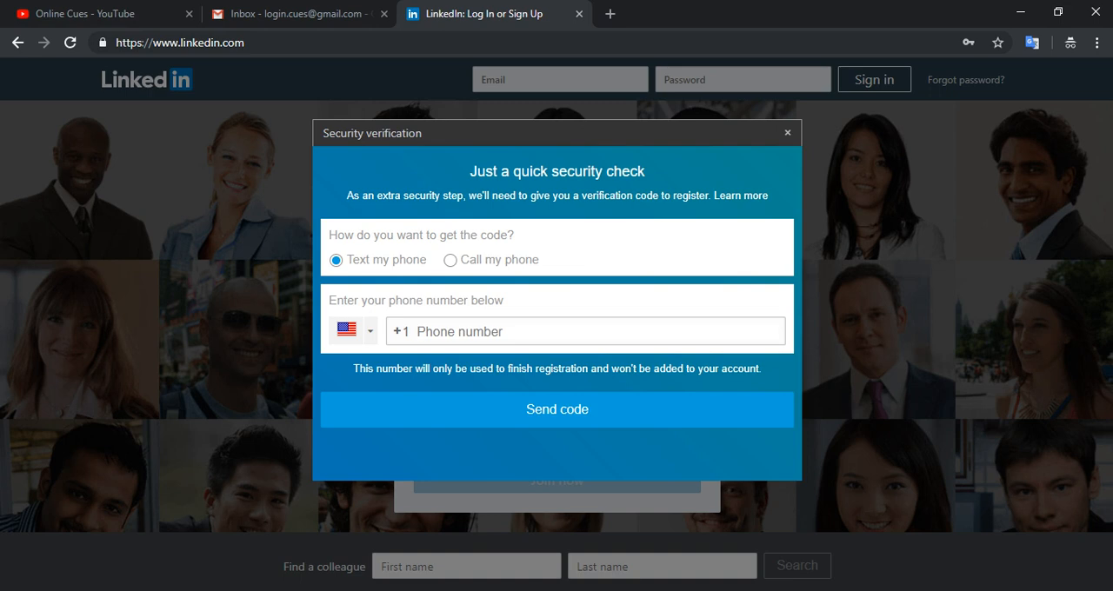
Choose Call my phone and select the +977 country code from the list
click(451, 261)
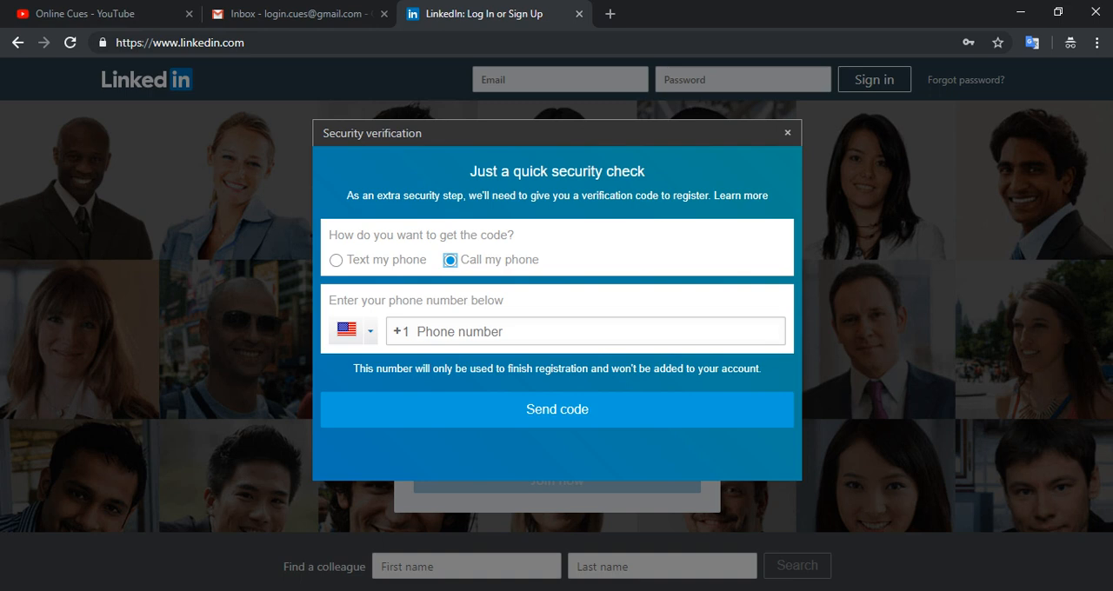
click(350, 331)
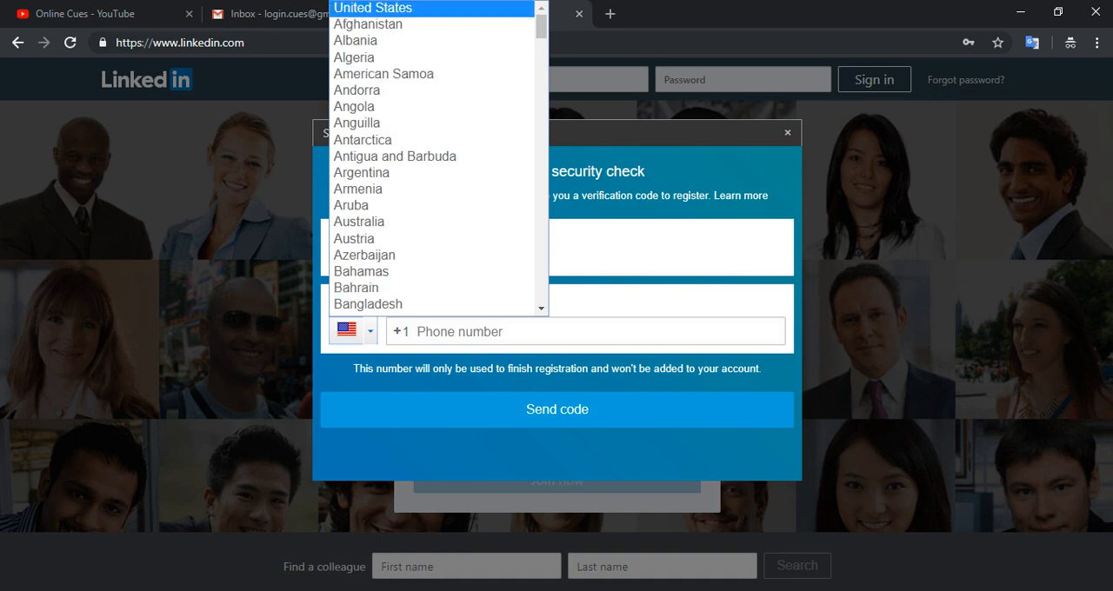
scroll(down, 3)
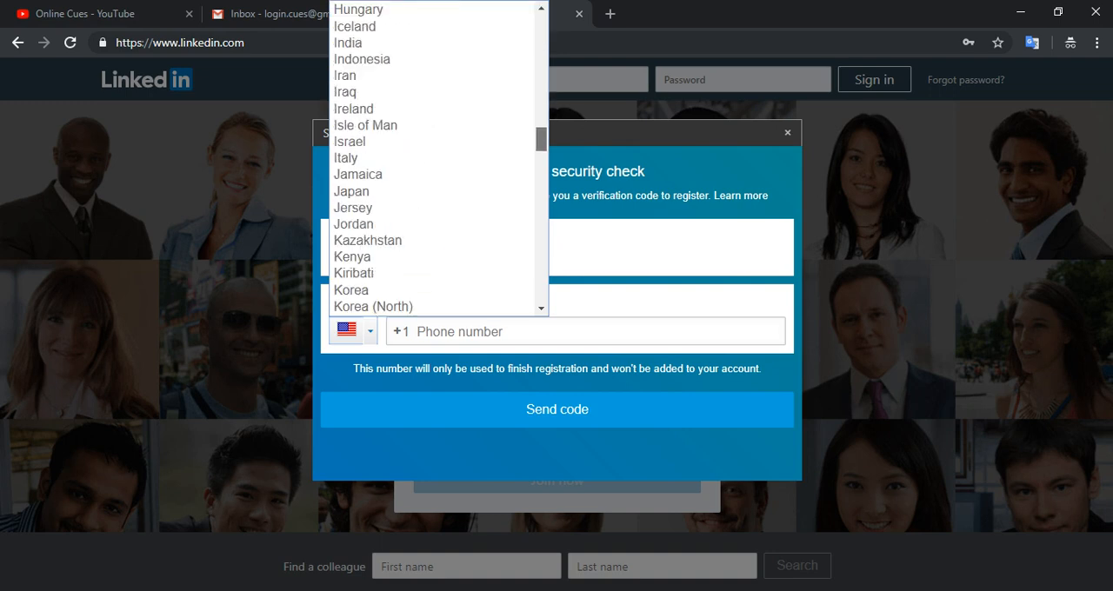
scroll(down, 3)
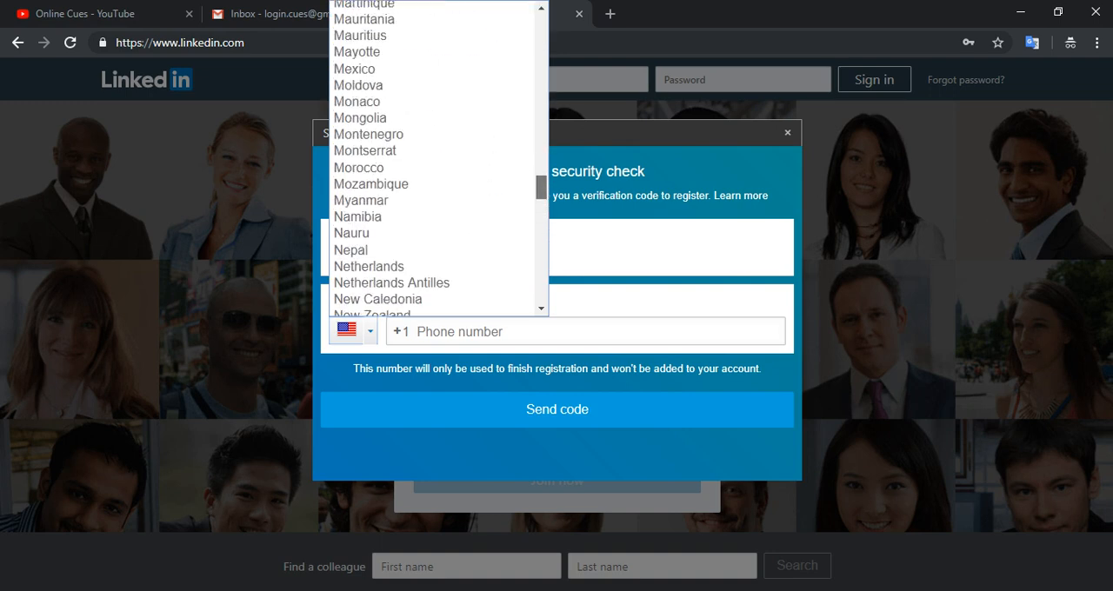
scroll(up, 3)
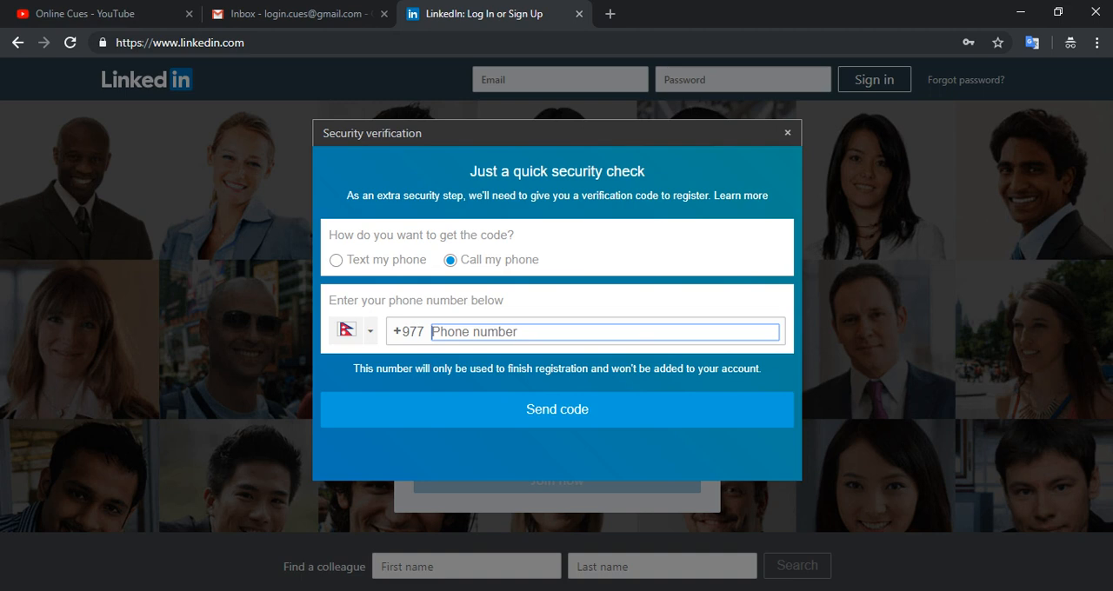
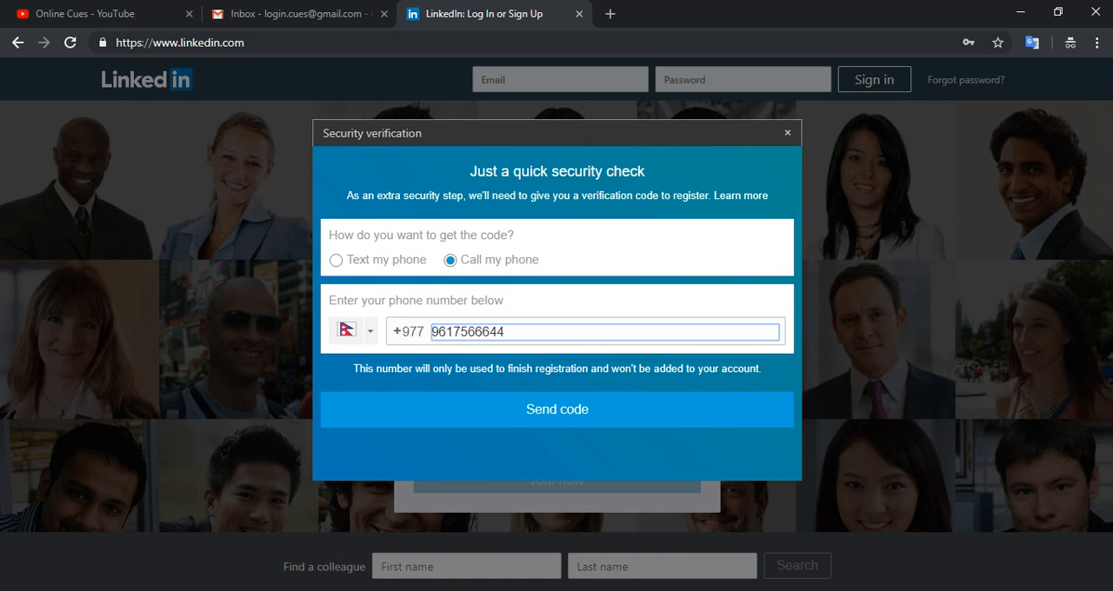
click(557, 408)
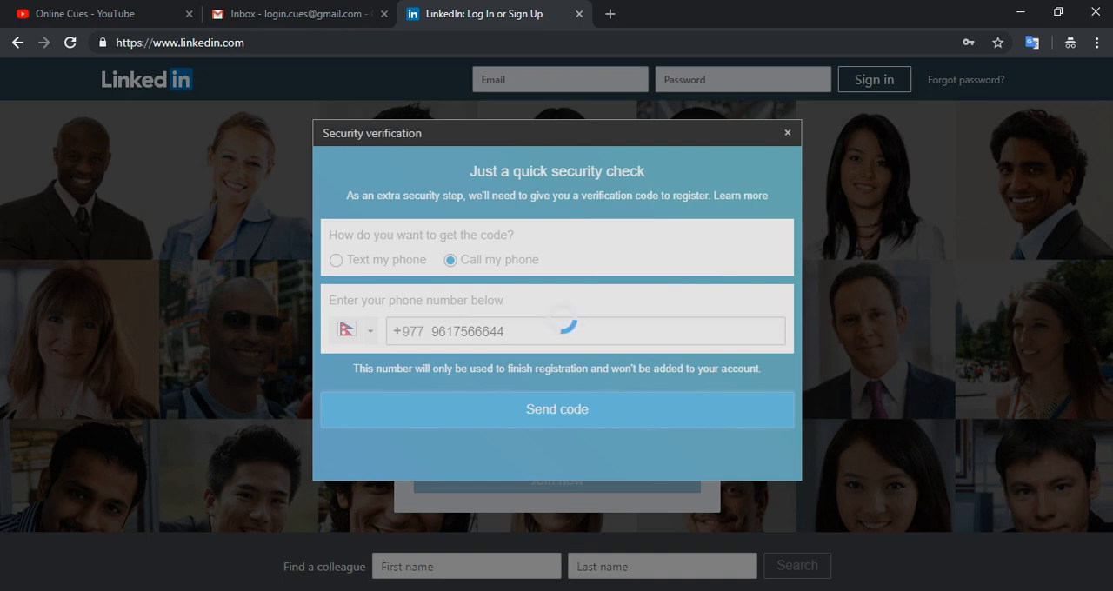
click(557, 409)
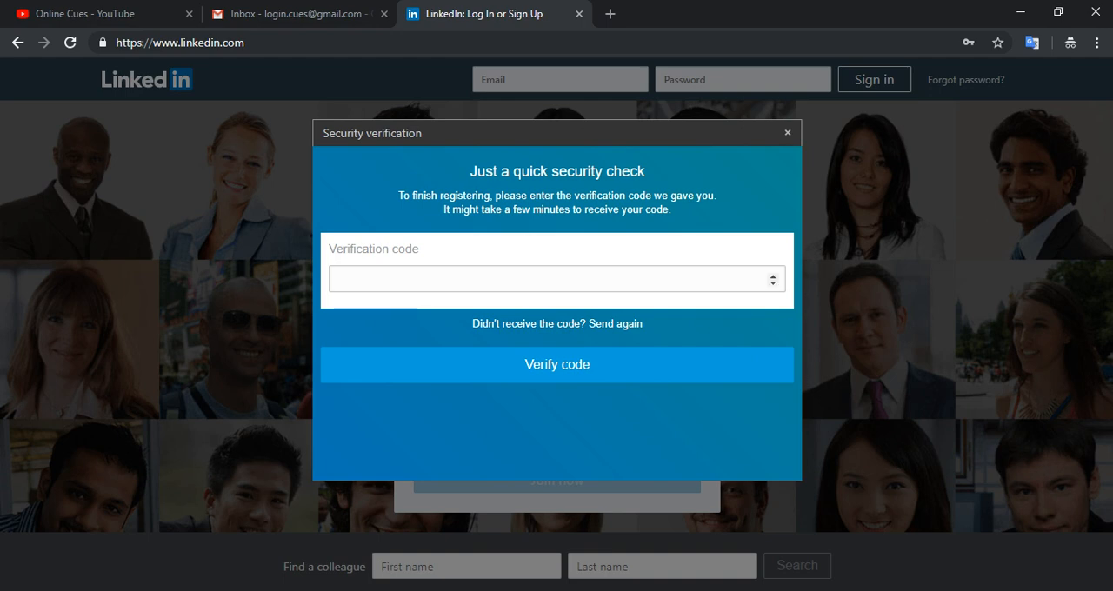
click(557, 278)
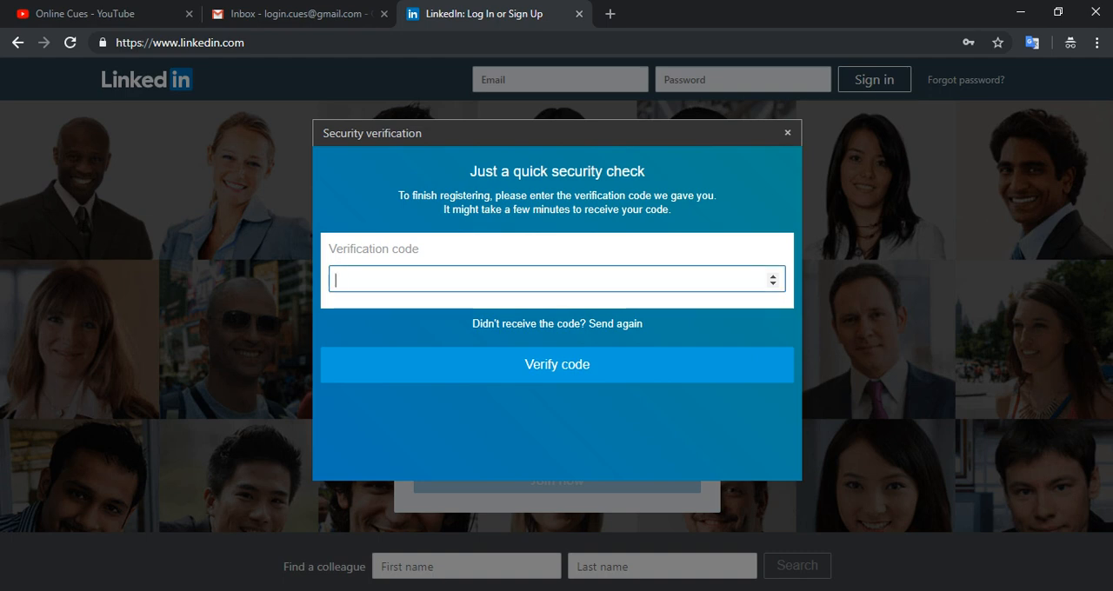
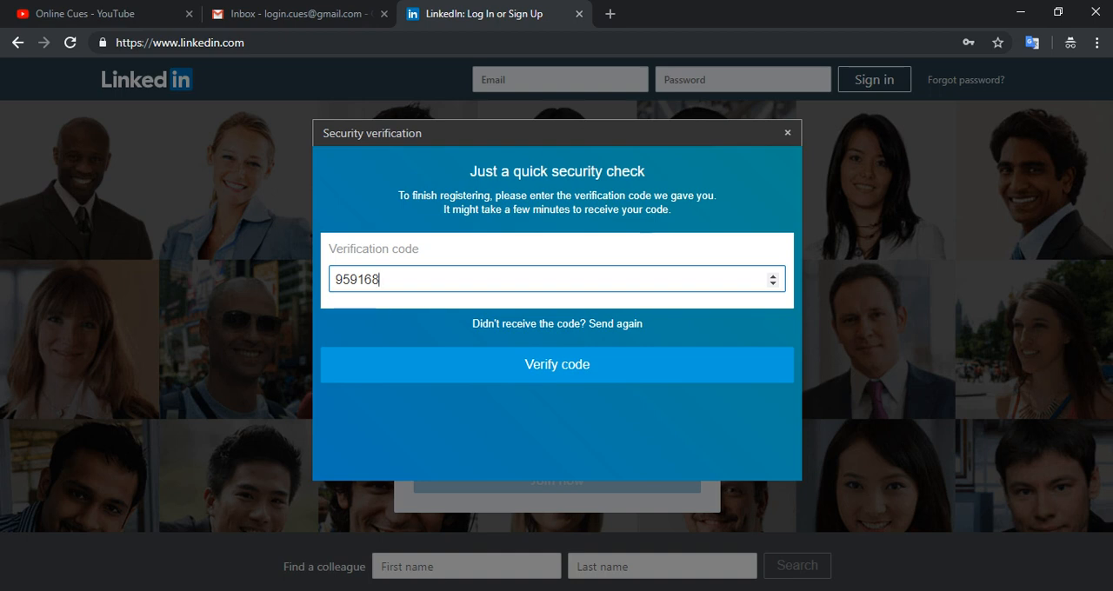
click(557, 365)
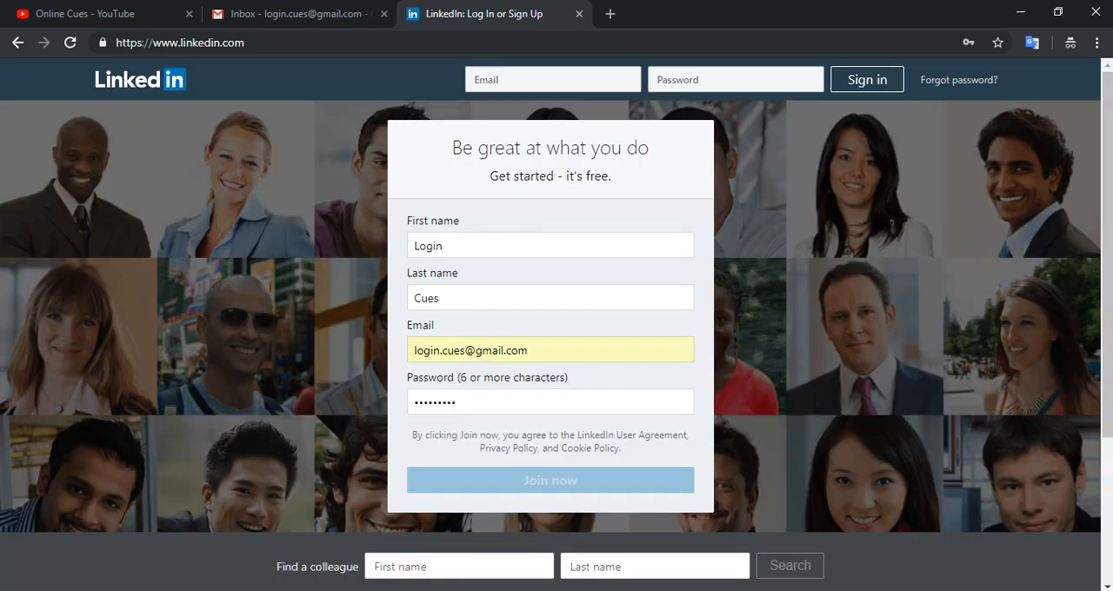
mouse_move(494, 14)
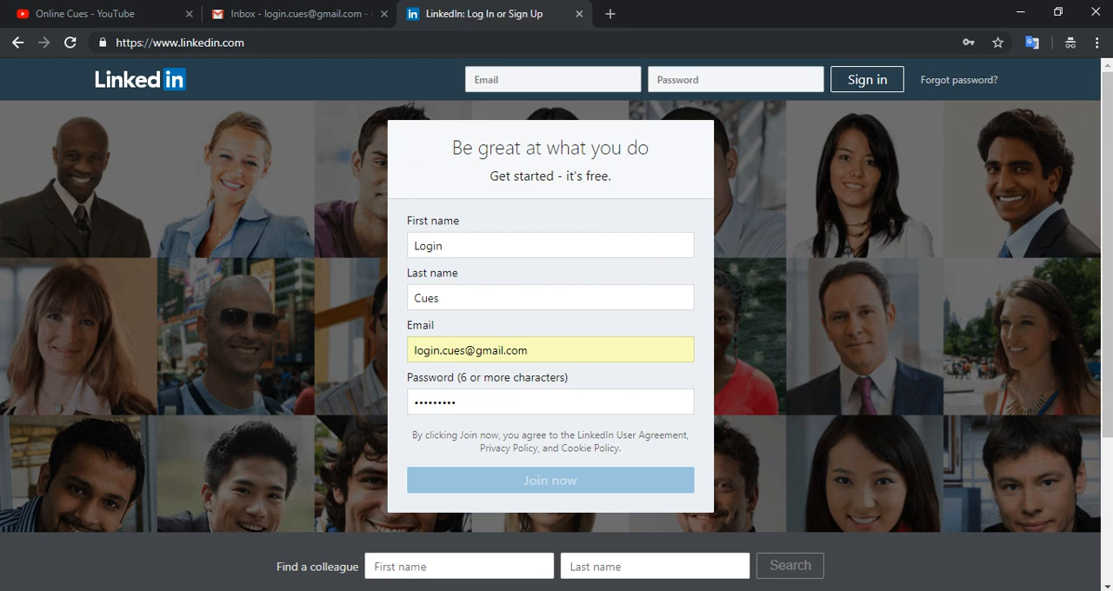
Submit the join form again and switch to the Gmail inbox for the confirmation email
click(550, 480)
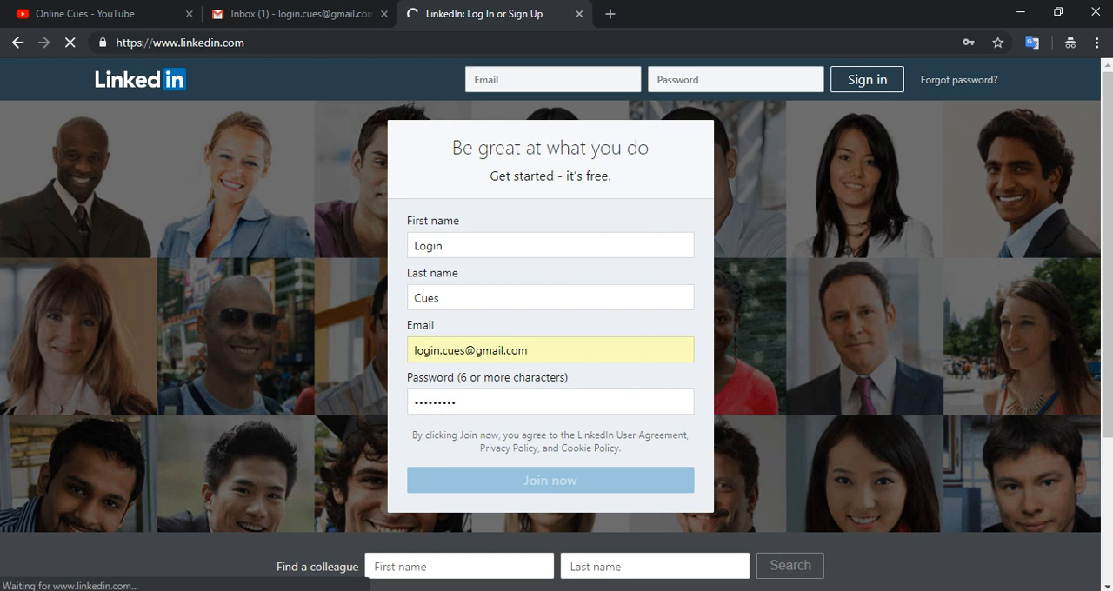
mouse_move(494, 14)
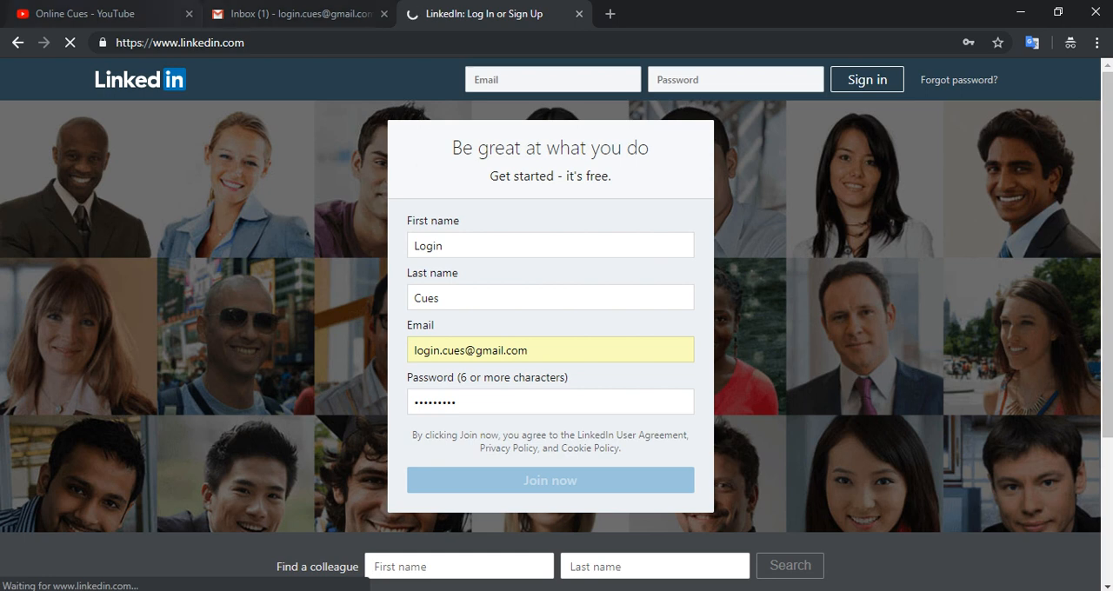
click(299, 14)
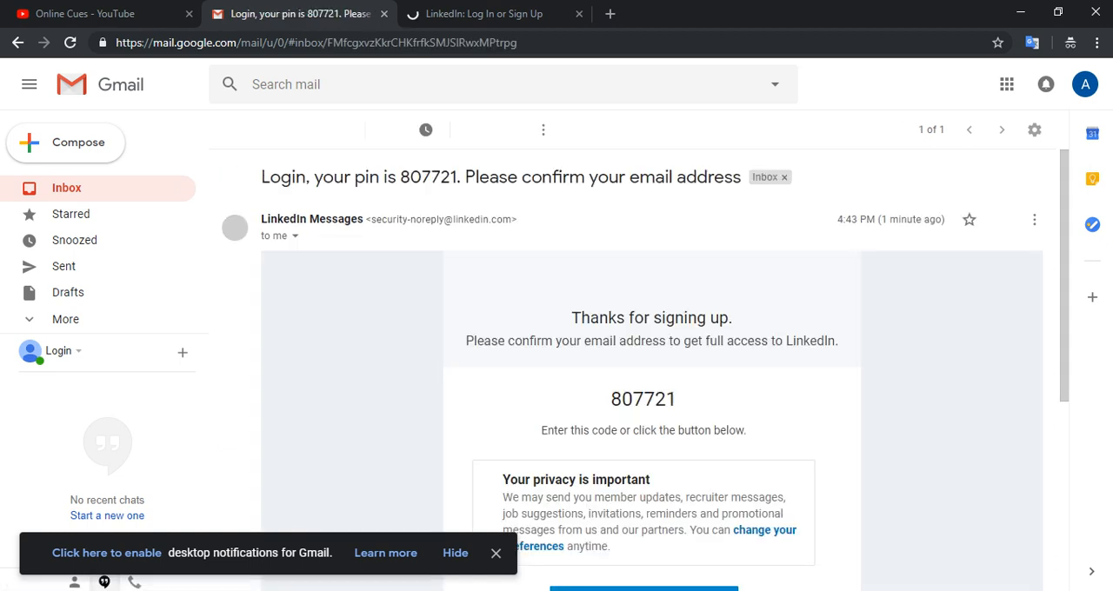
Confirm the email address via Agree & Confirm in the LinkedIn email
scroll(down, 3)
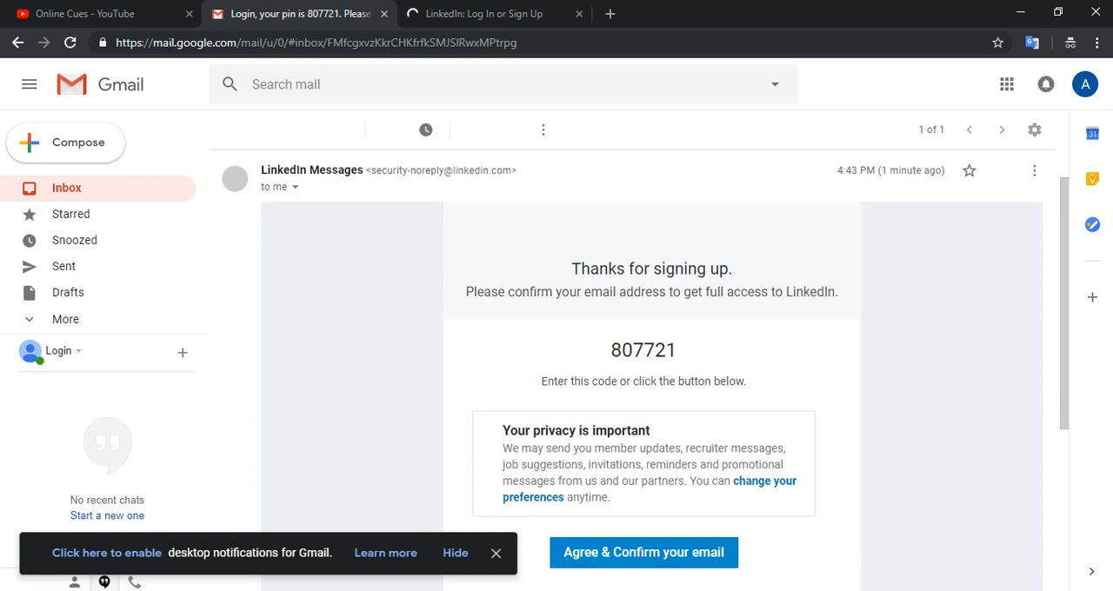
scroll(down, 3)
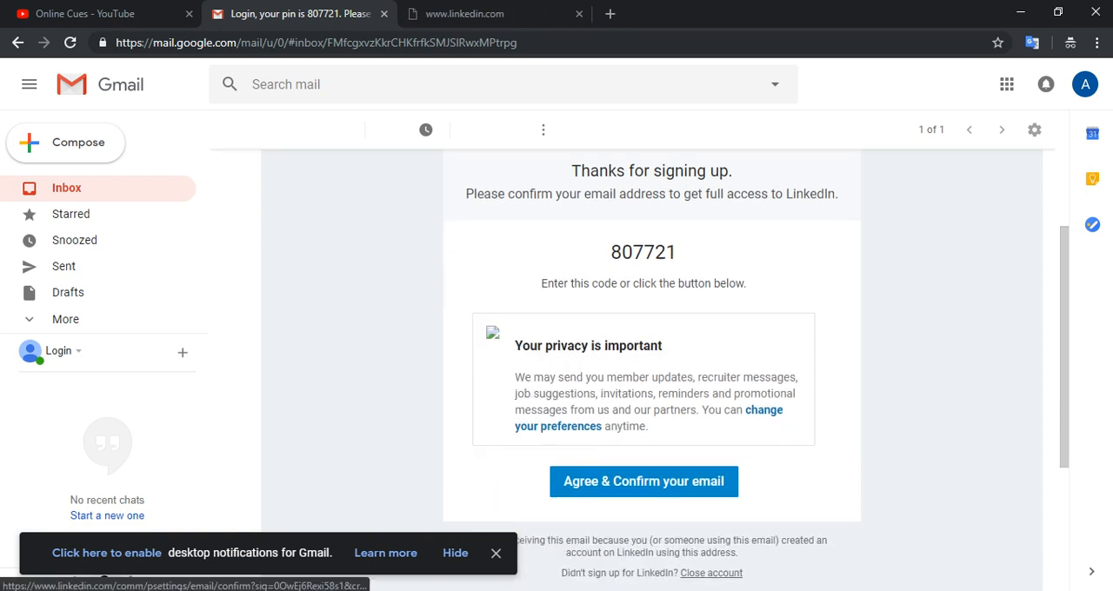
click(644, 481)
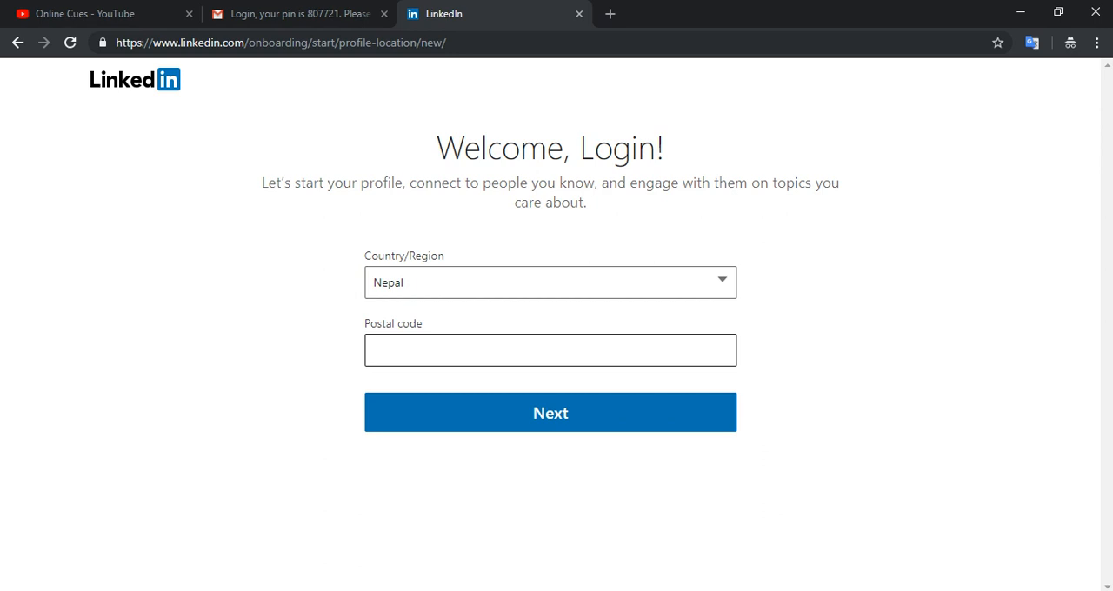
Enter postal code 44600 for Nepal and continue to the next step
click(550, 350)
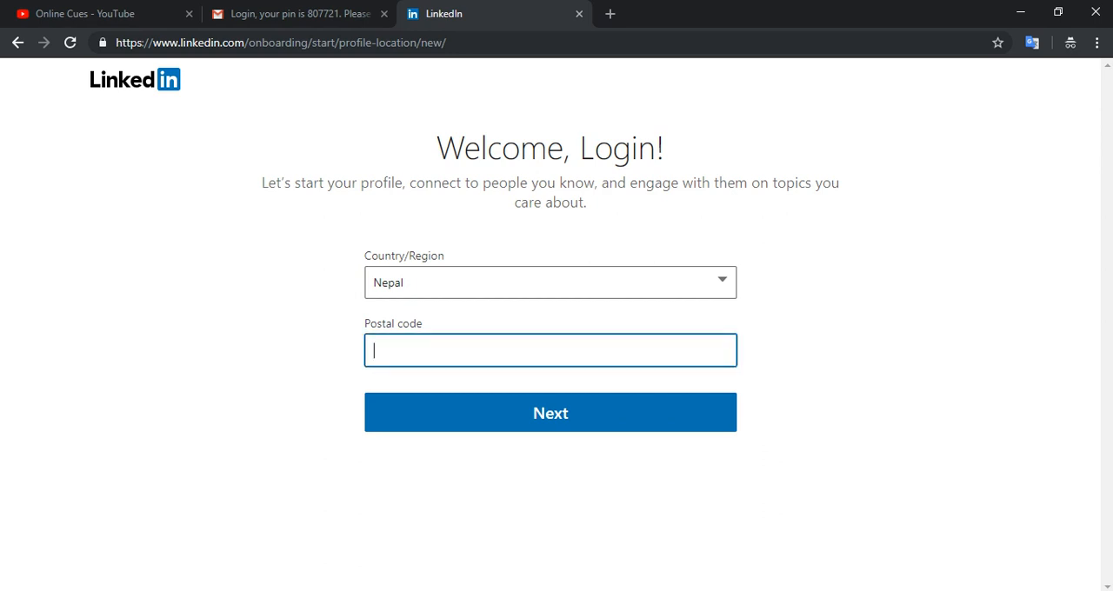
text(44699)
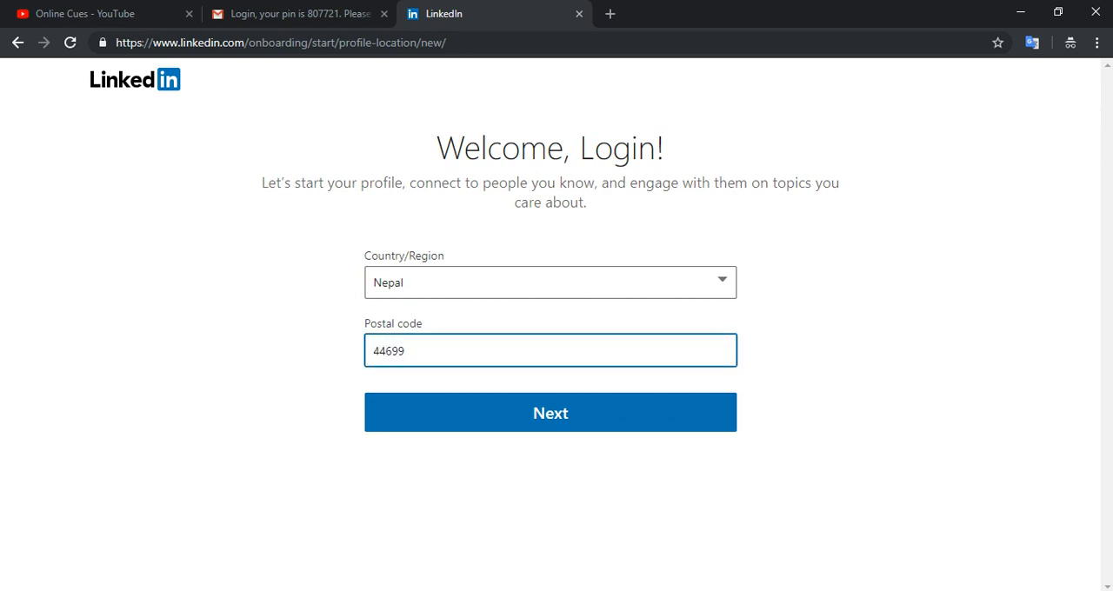
text(44600)
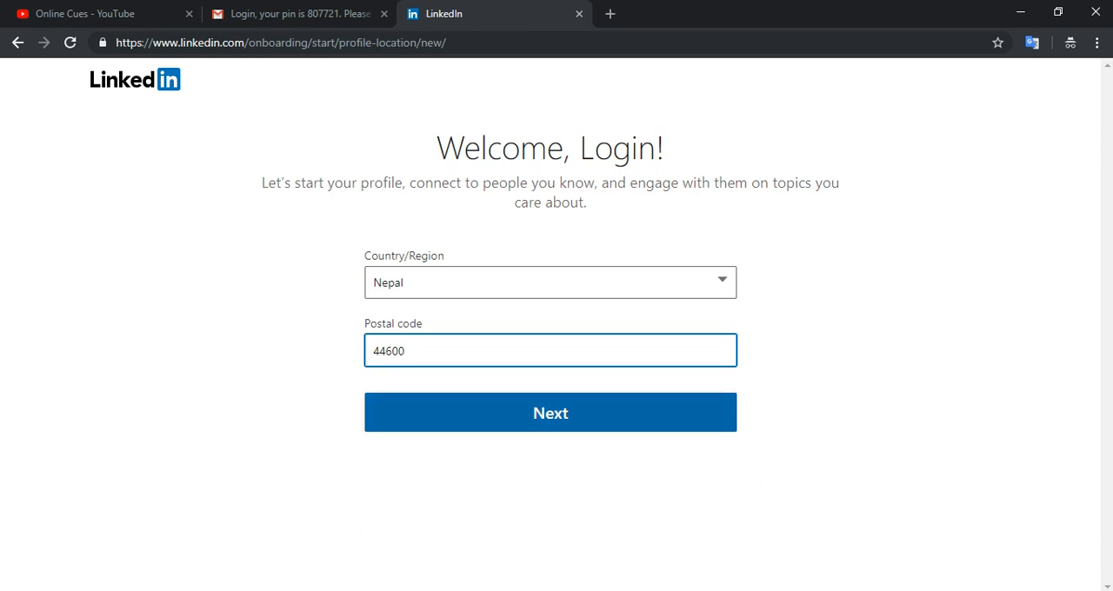
click(550, 412)
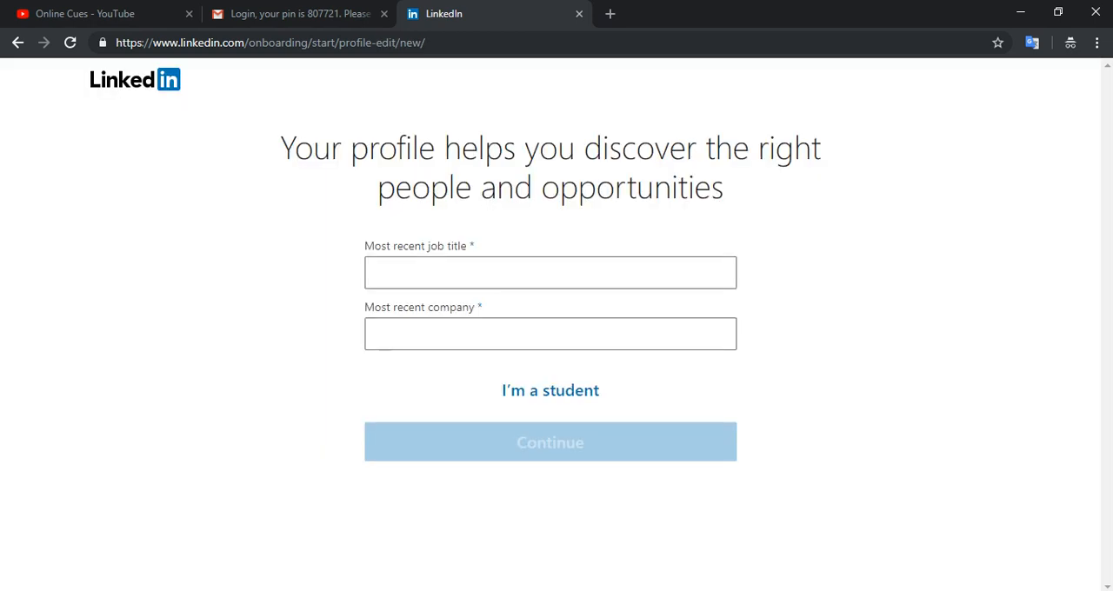
Enter job title YouTube Content Developer and pick YouTube as the company
click(550, 272)
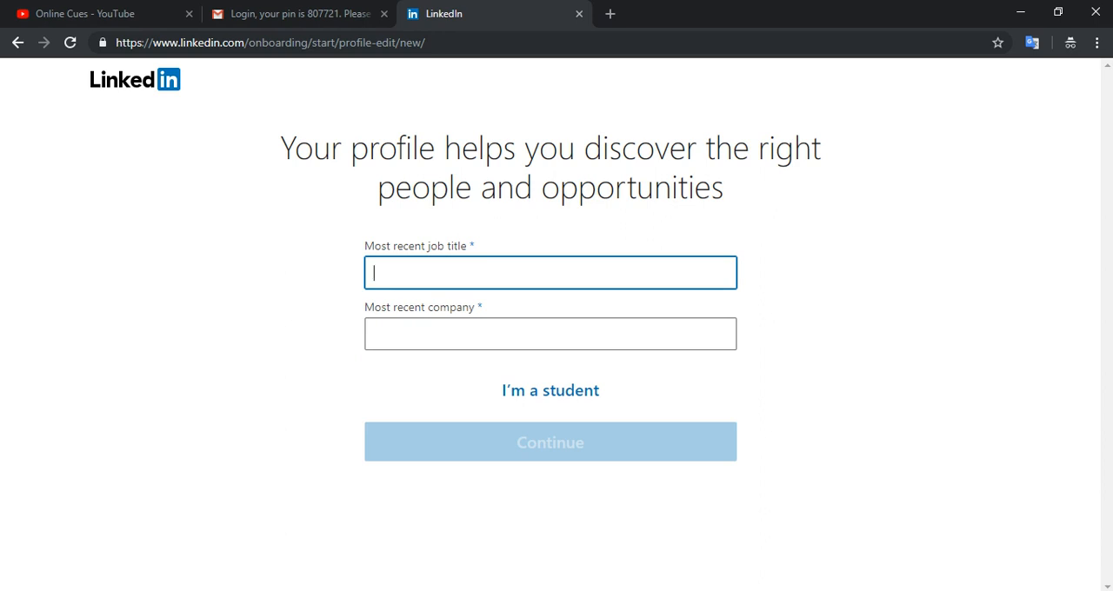
text(YouTube C)
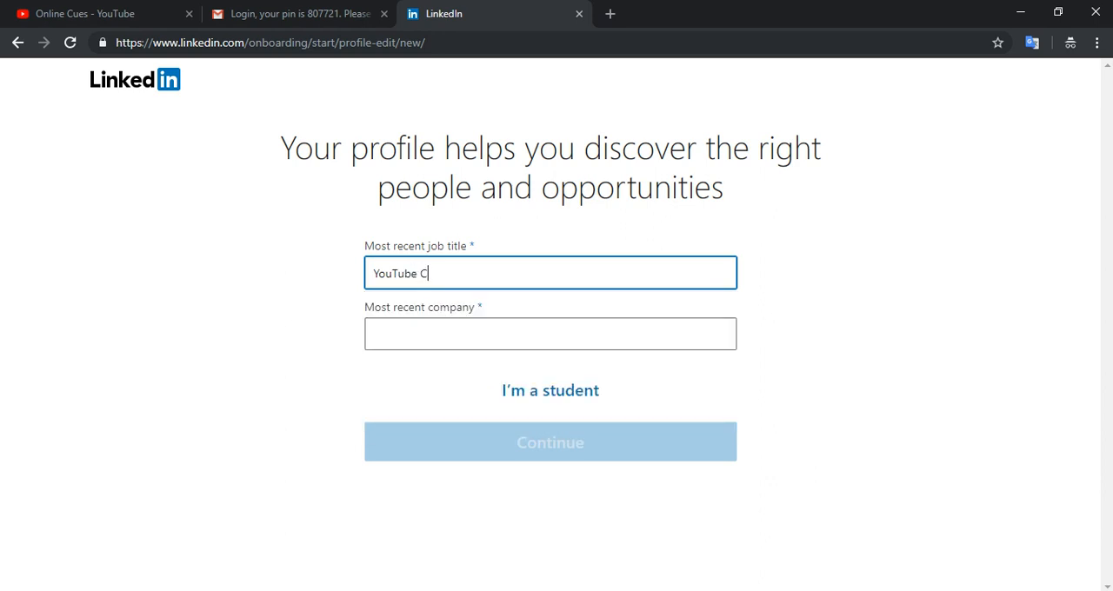
text(onte)
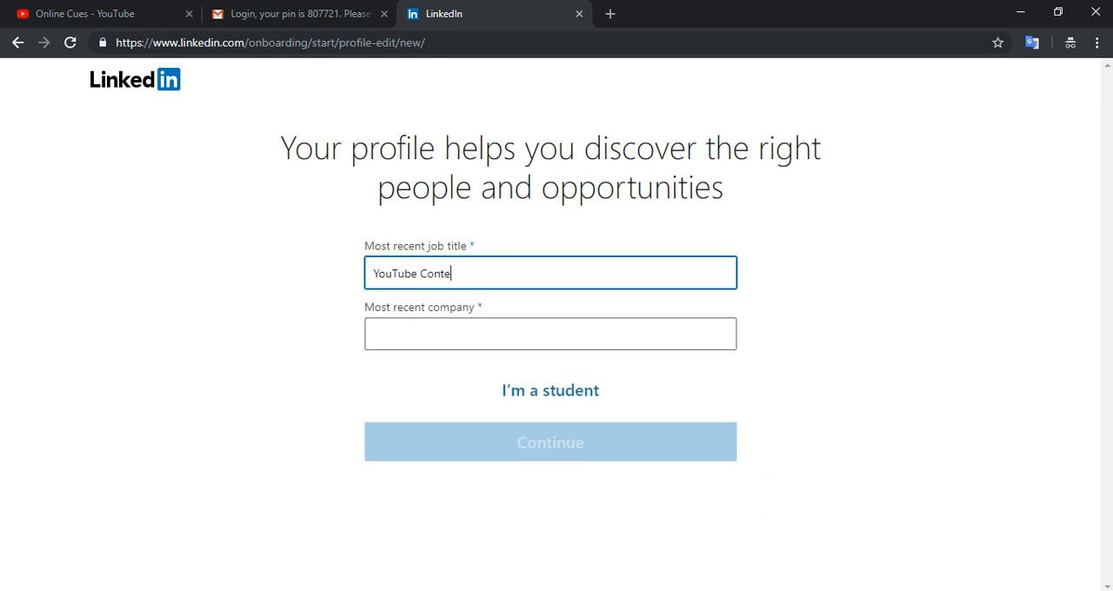
text(nt Deve)
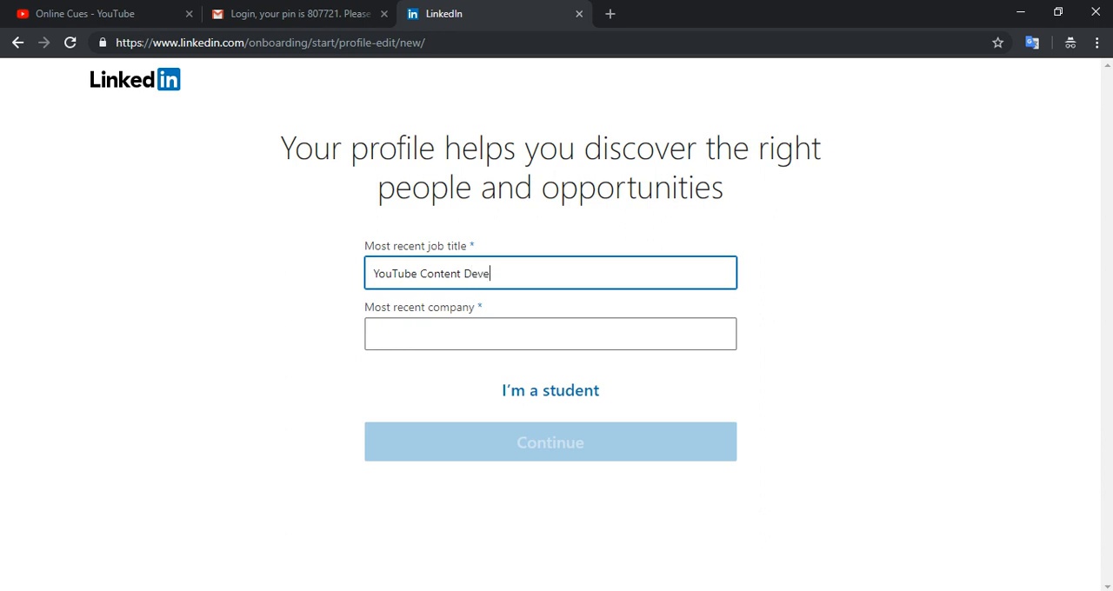
text(loper)
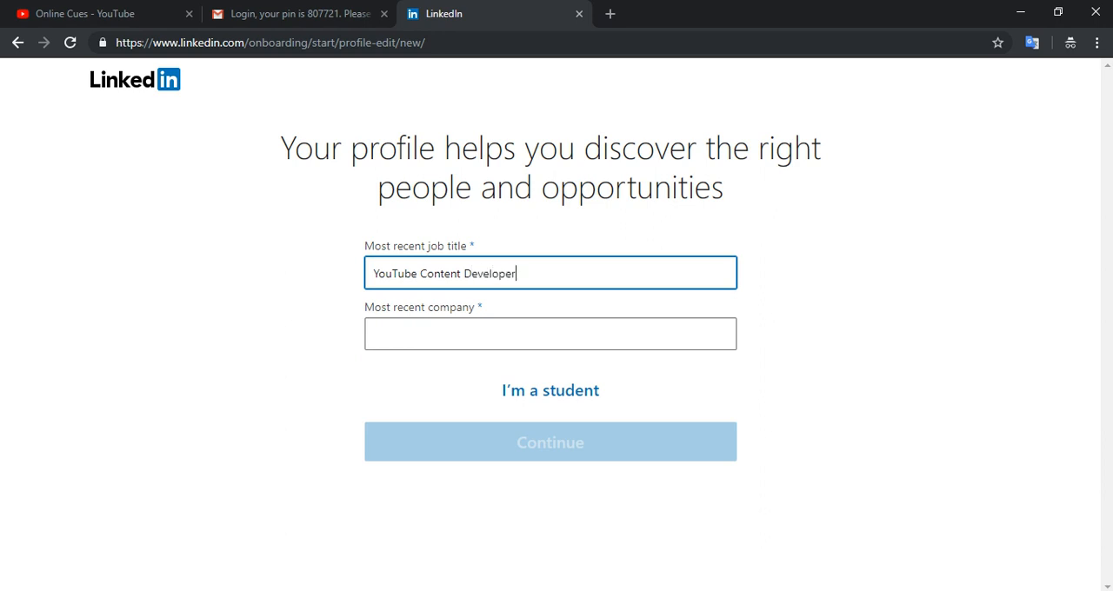
text(Y)
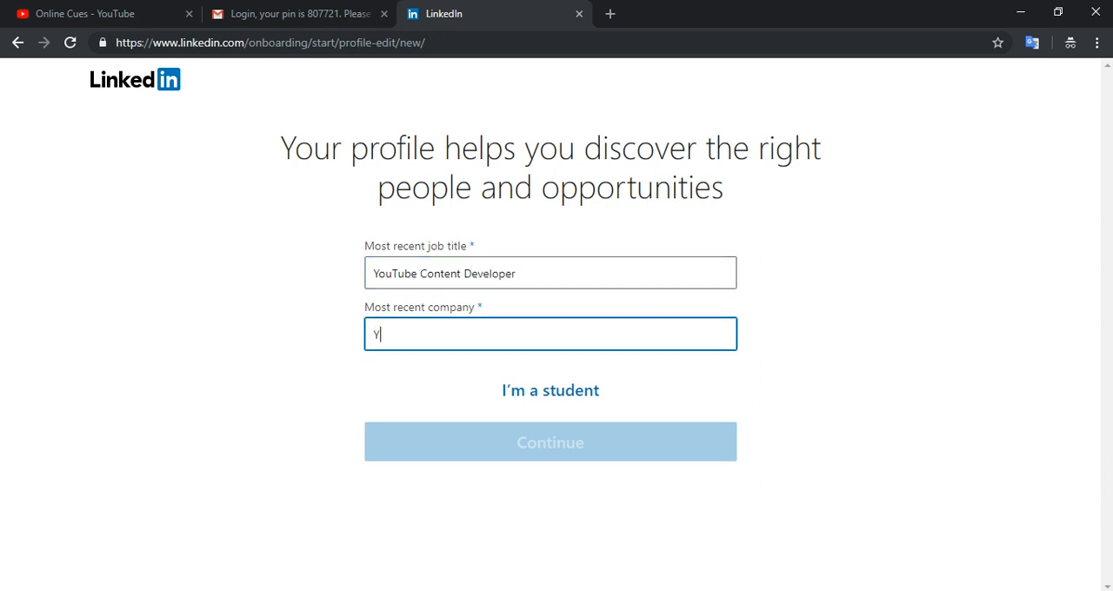
text(ouTube)
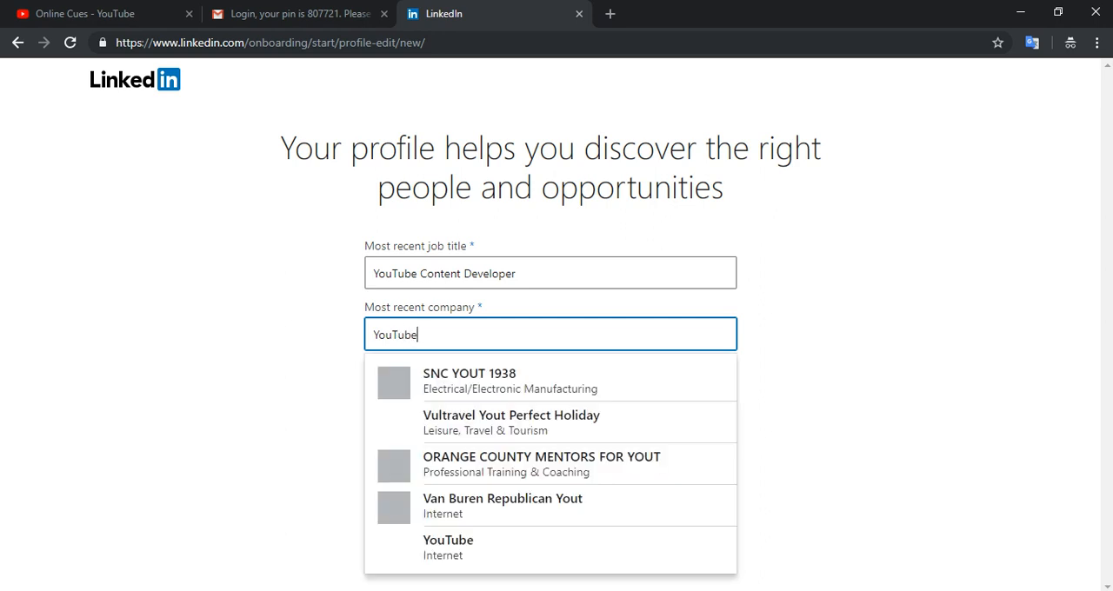
click(448, 539)
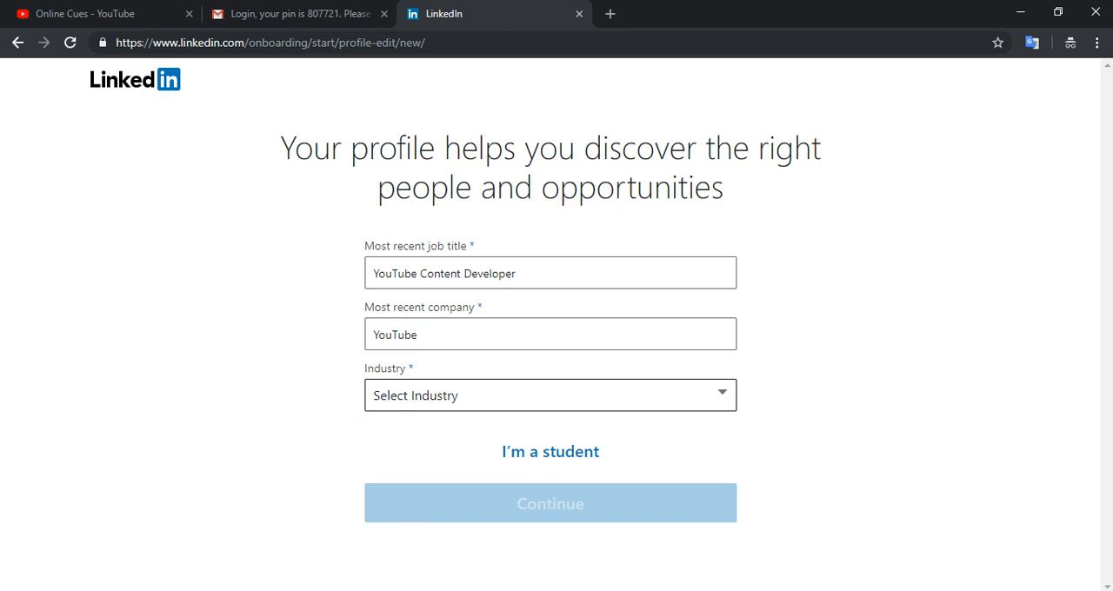
Choose Information Technology and Services as industry and submit the profile details
click(549, 395)
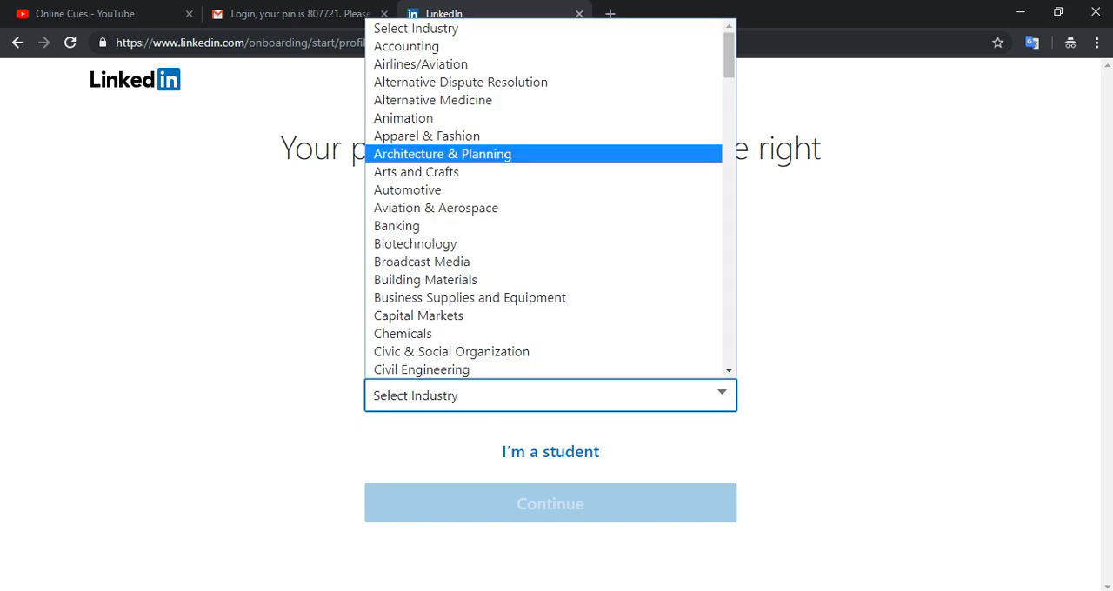
scroll(down, 3)
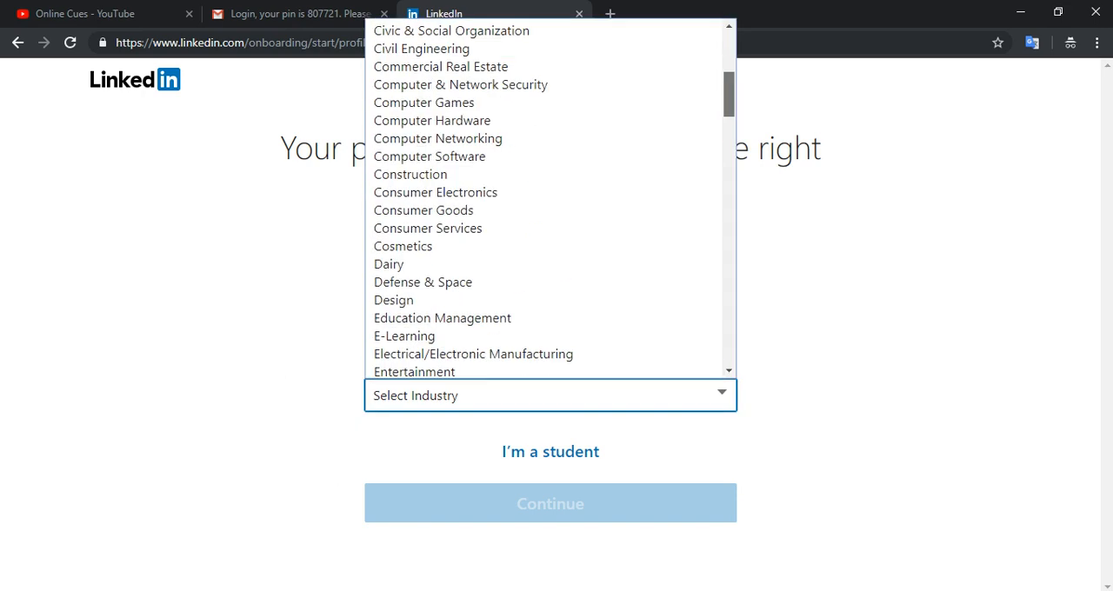
scroll(down, 3)
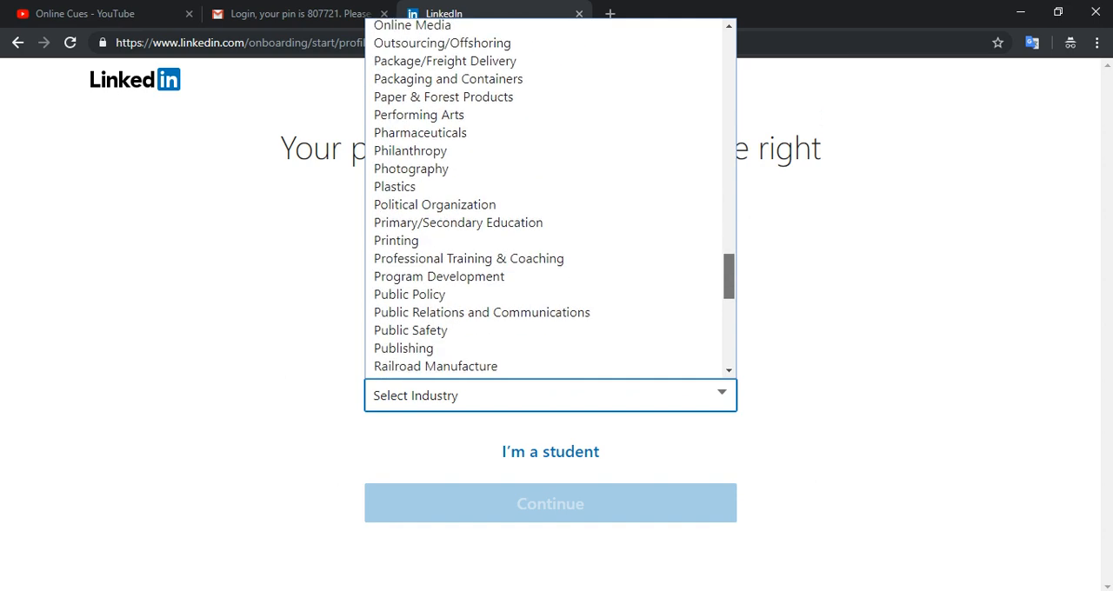
scroll(down, 3)
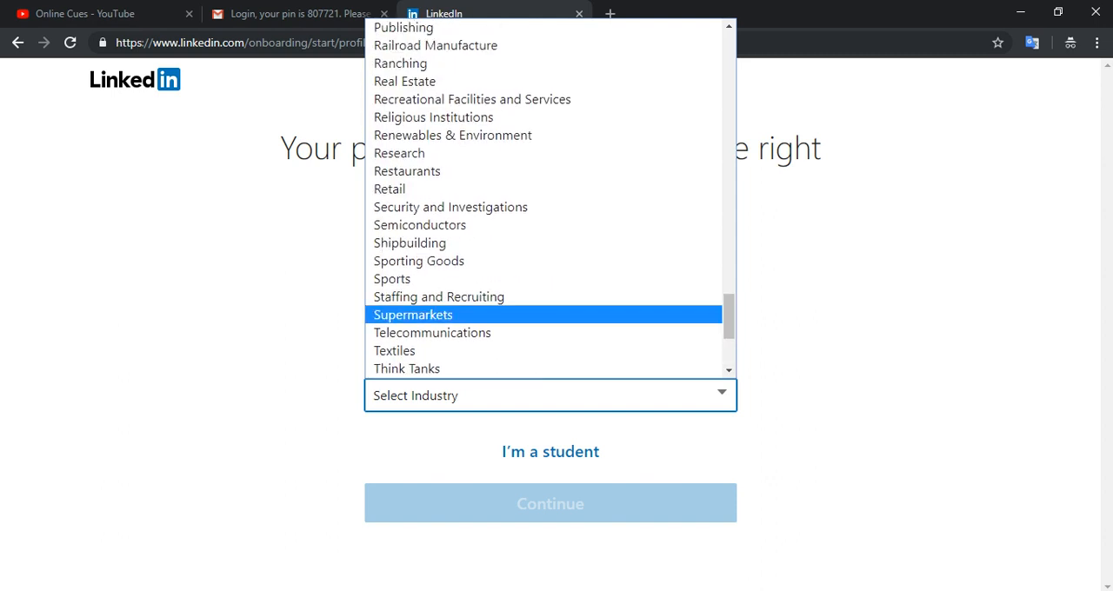
click(391, 278)
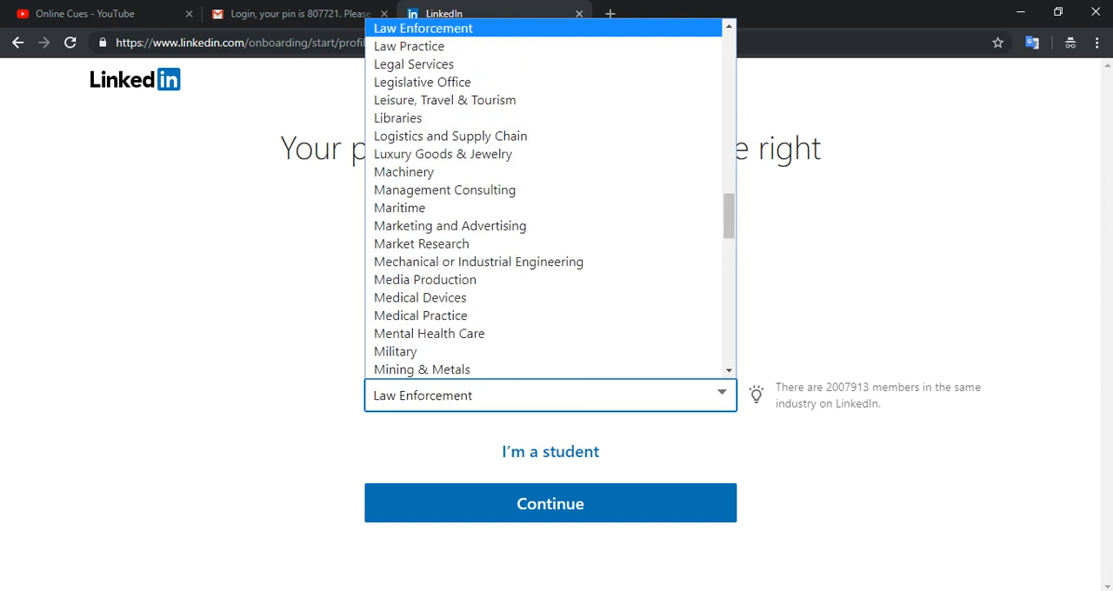
scroll(up, 3)
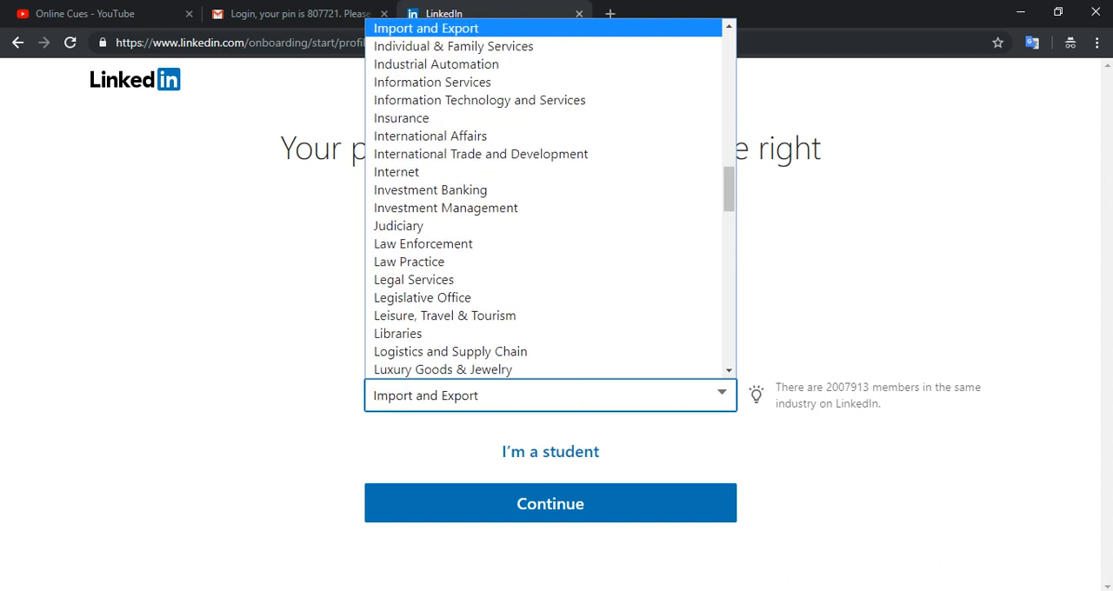
click(432, 99)
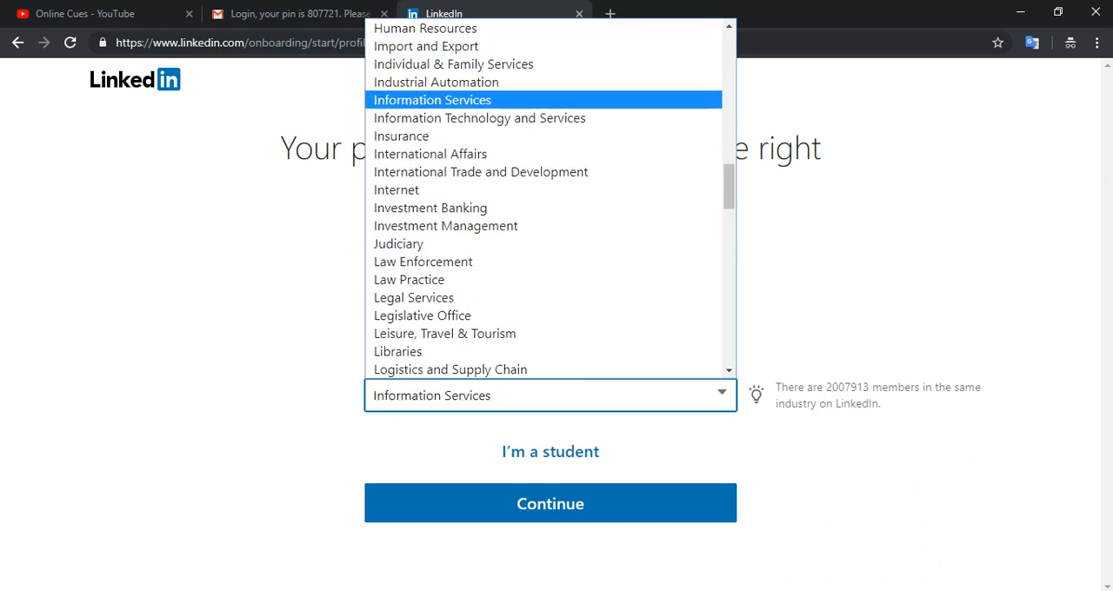
click(480, 118)
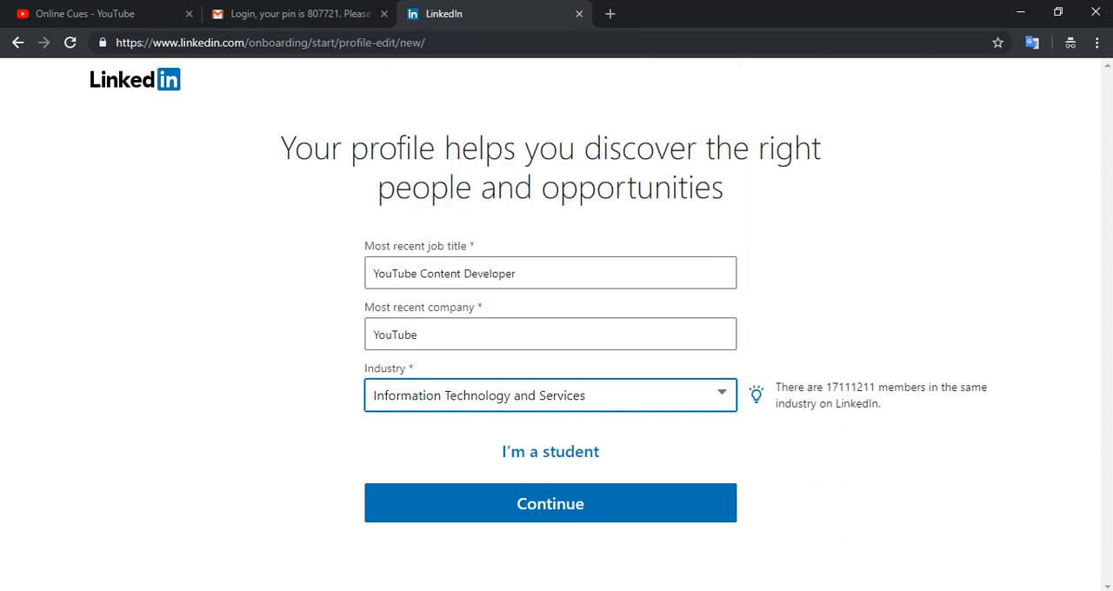
mouse_move(549, 453)
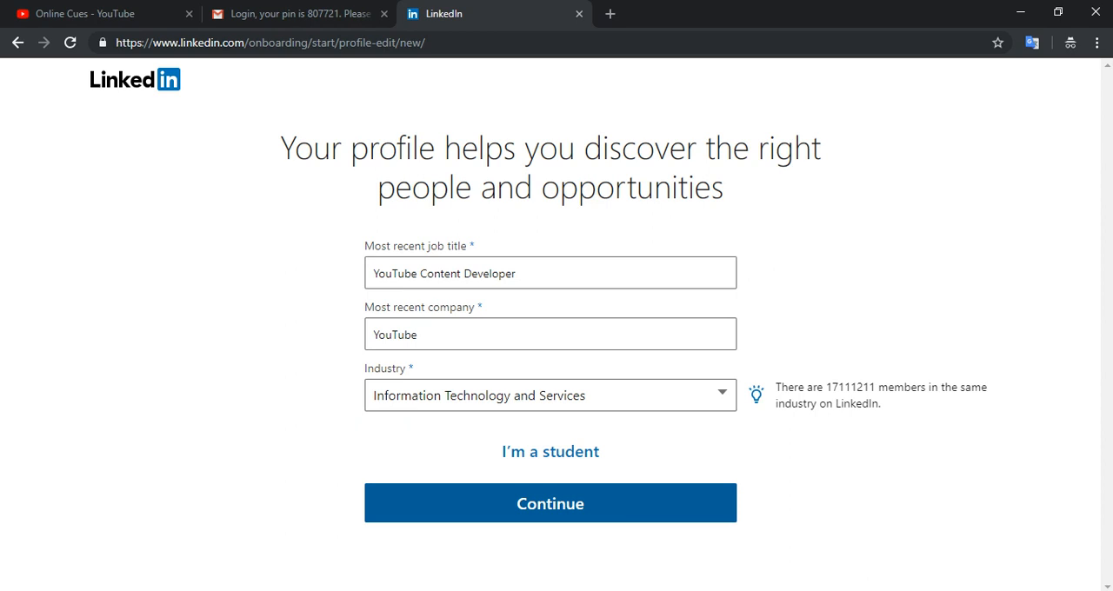
click(550, 503)
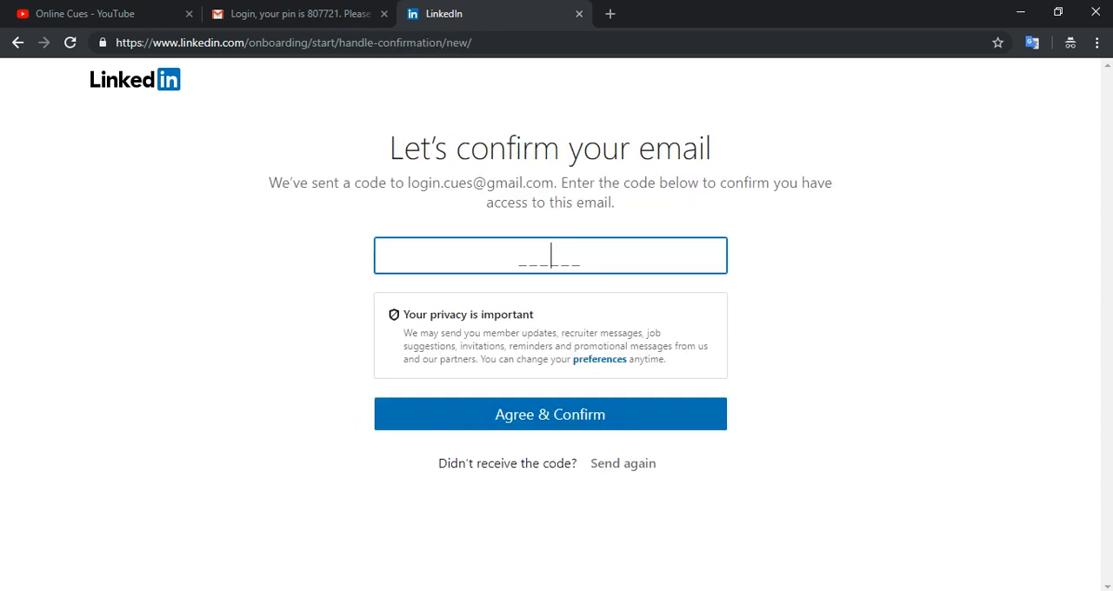
click(299, 14)
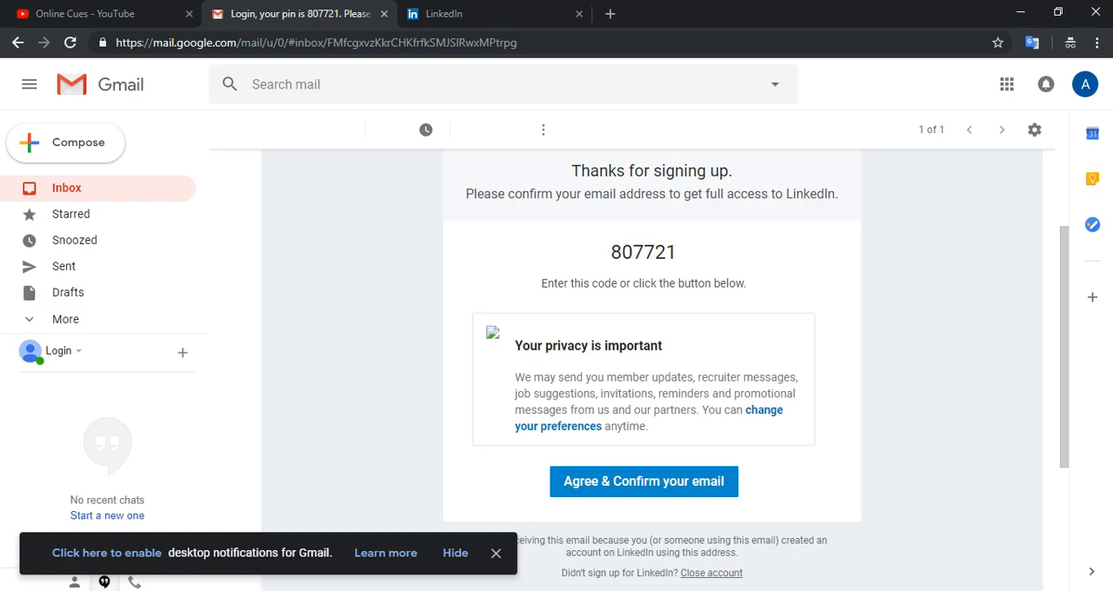
double_click(643, 252)
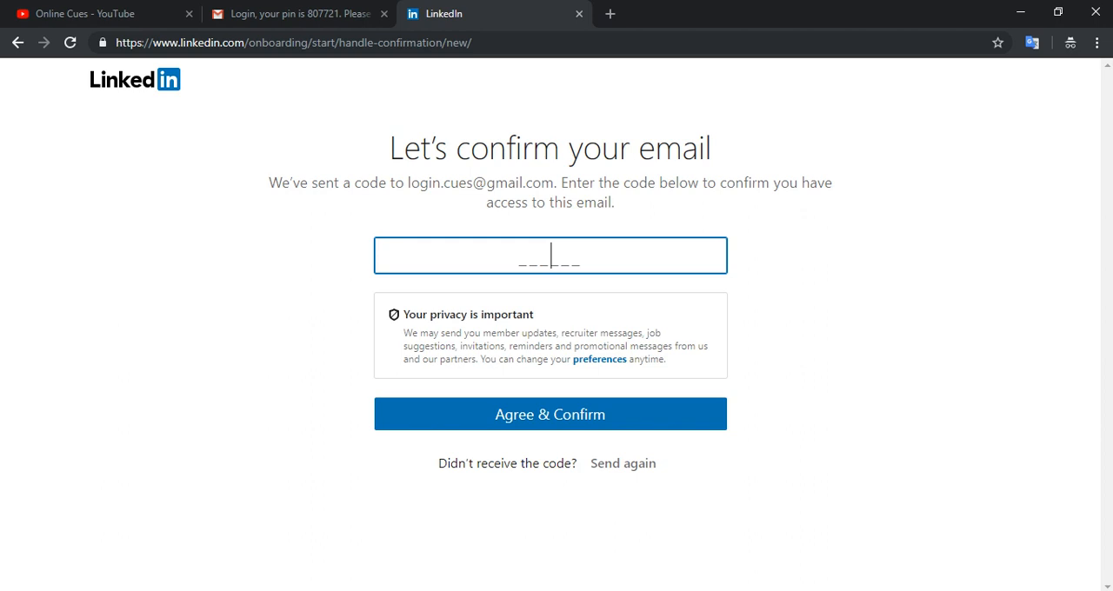
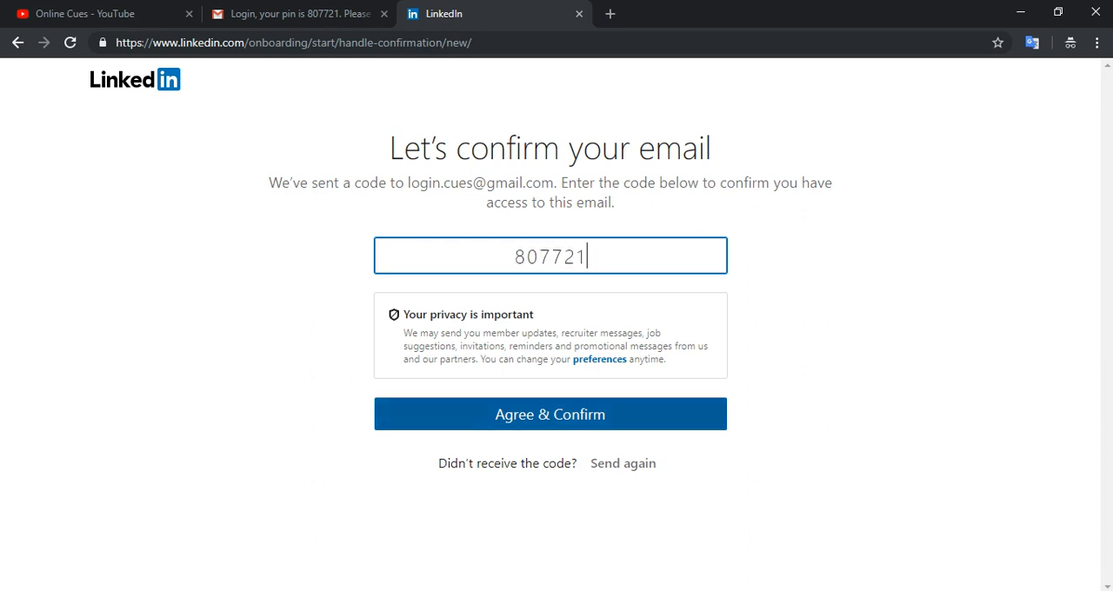
click(549, 414)
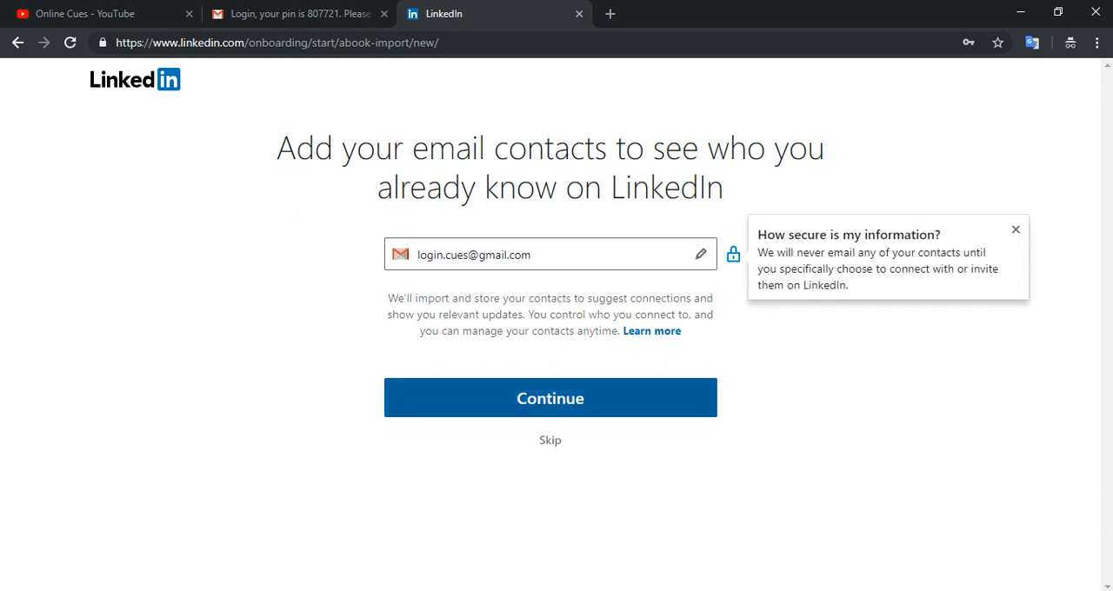
Grant LinkedIn access to the Google account's contacts; no contacts are found
click(549, 399)
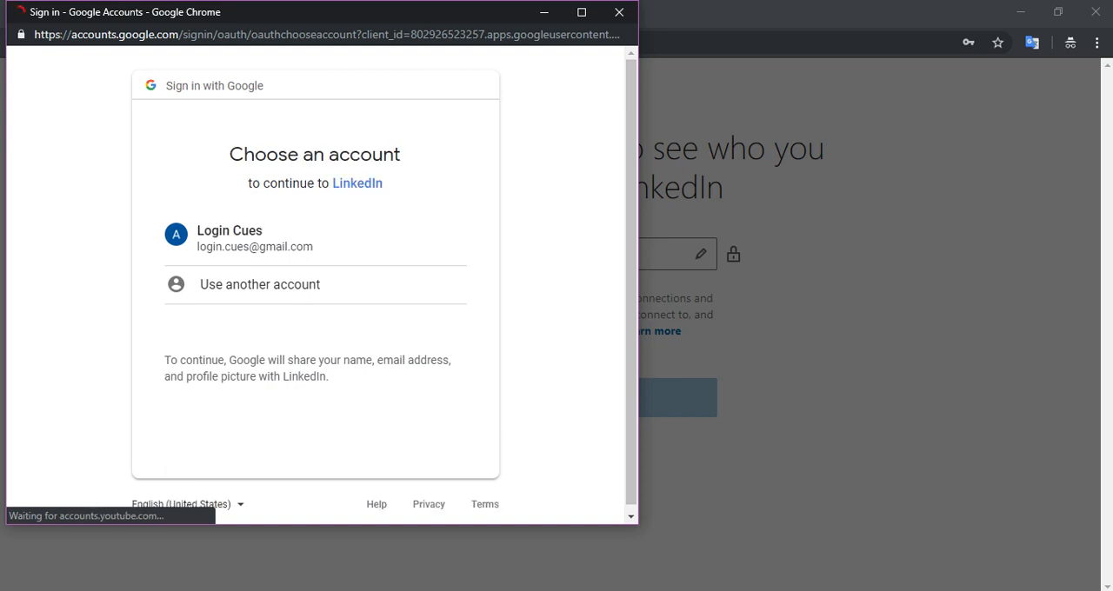
mouse_move(315, 238)
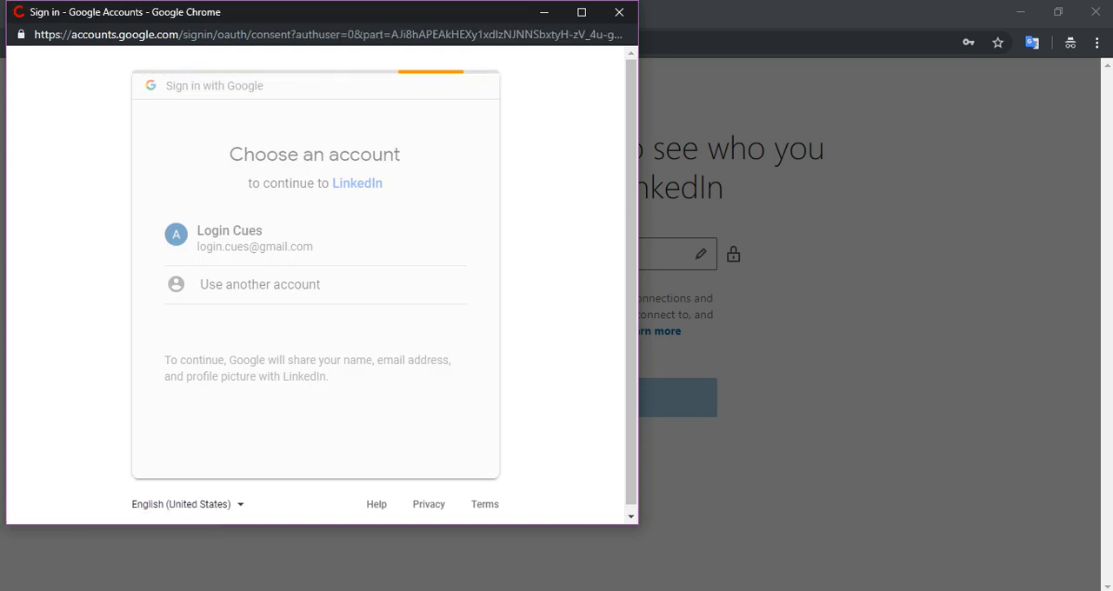
click(315, 239)
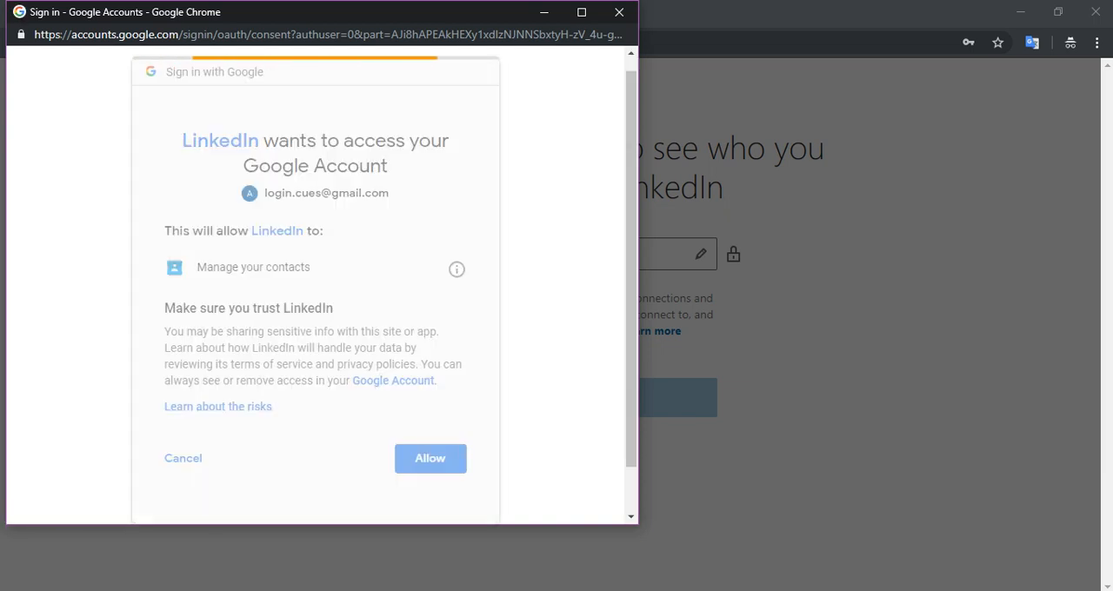
click(430, 460)
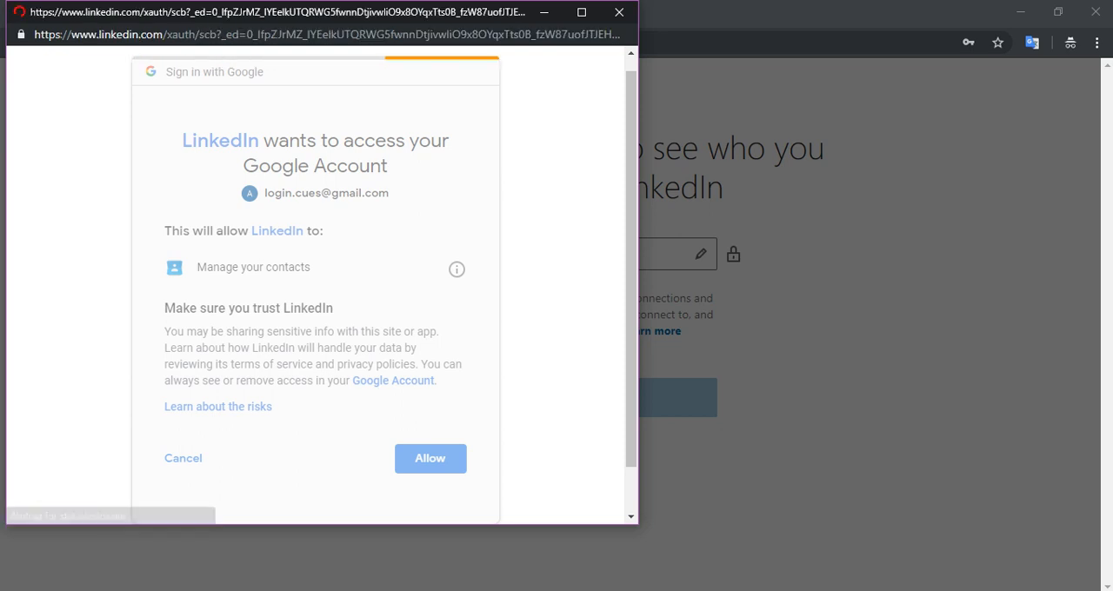
click(430, 459)
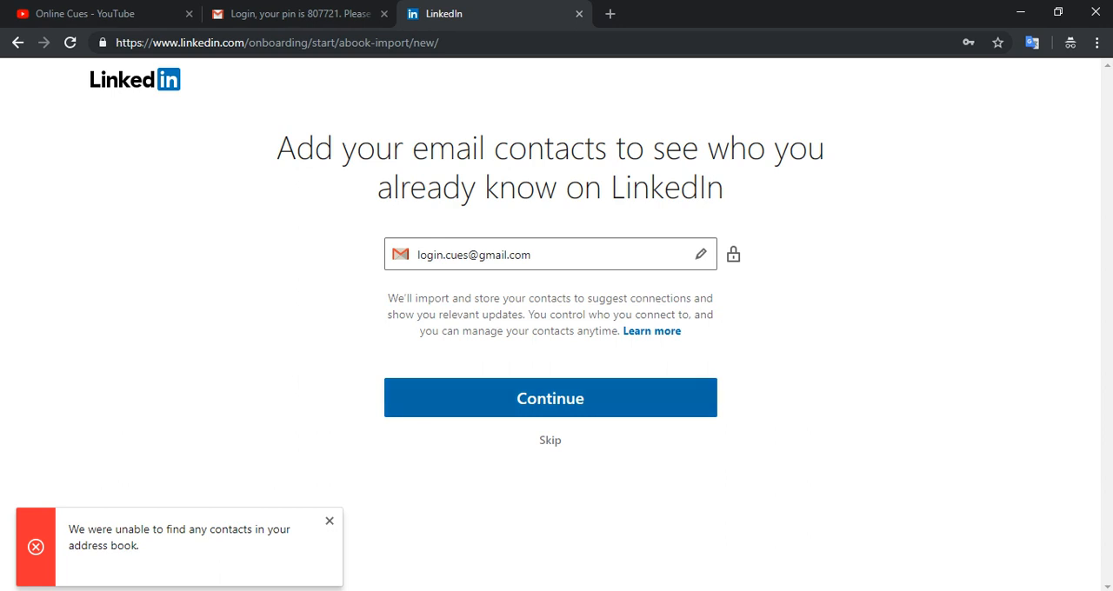
Skip contact import, confirm the skip, and look through the suggested connections
click(549, 398)
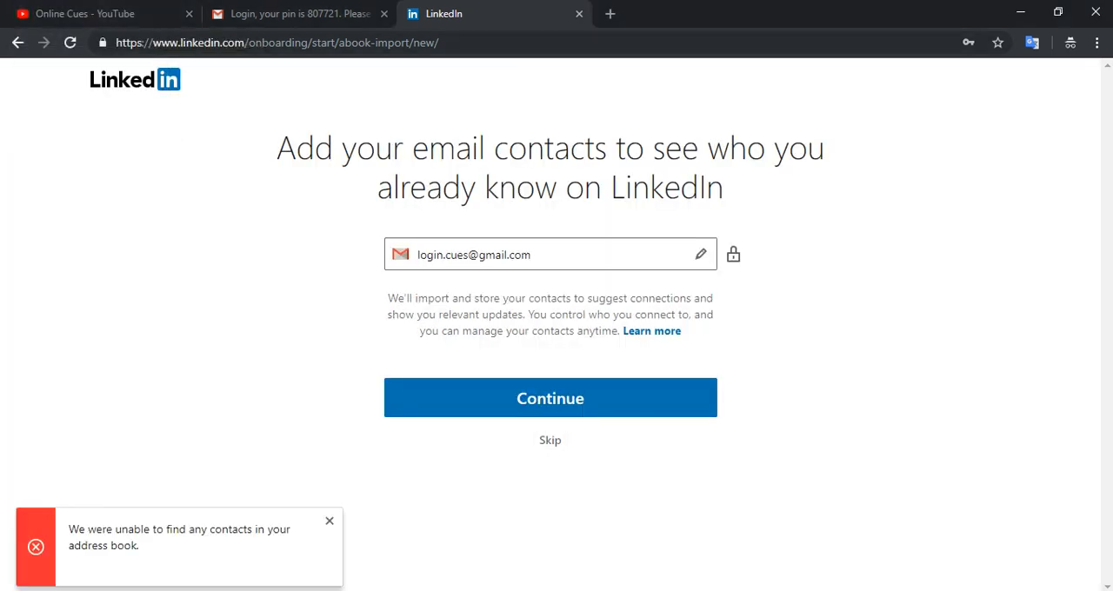
click(549, 439)
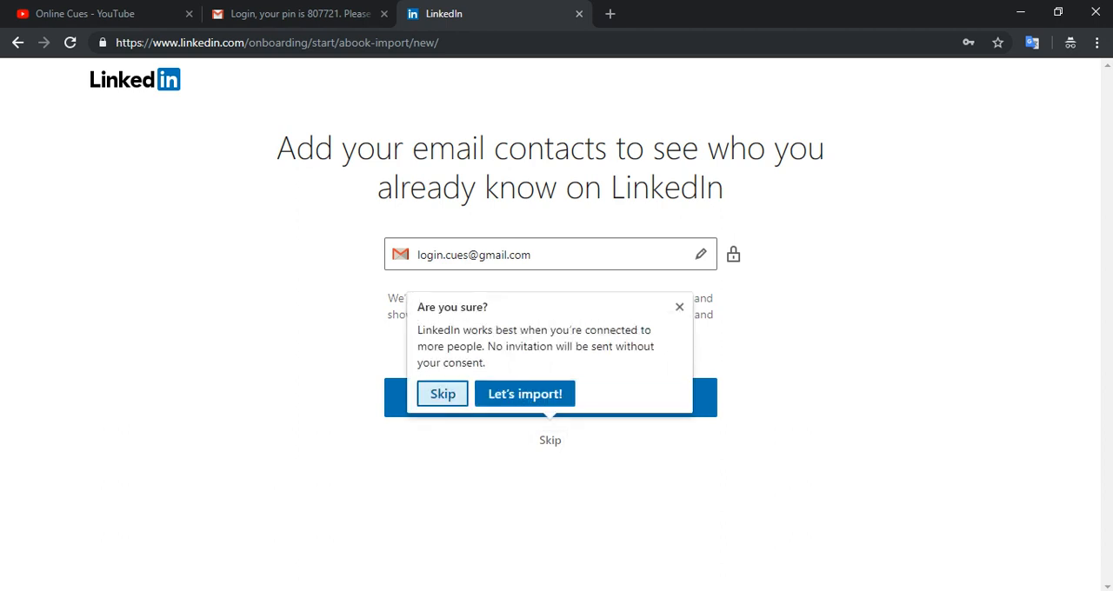
click(442, 393)
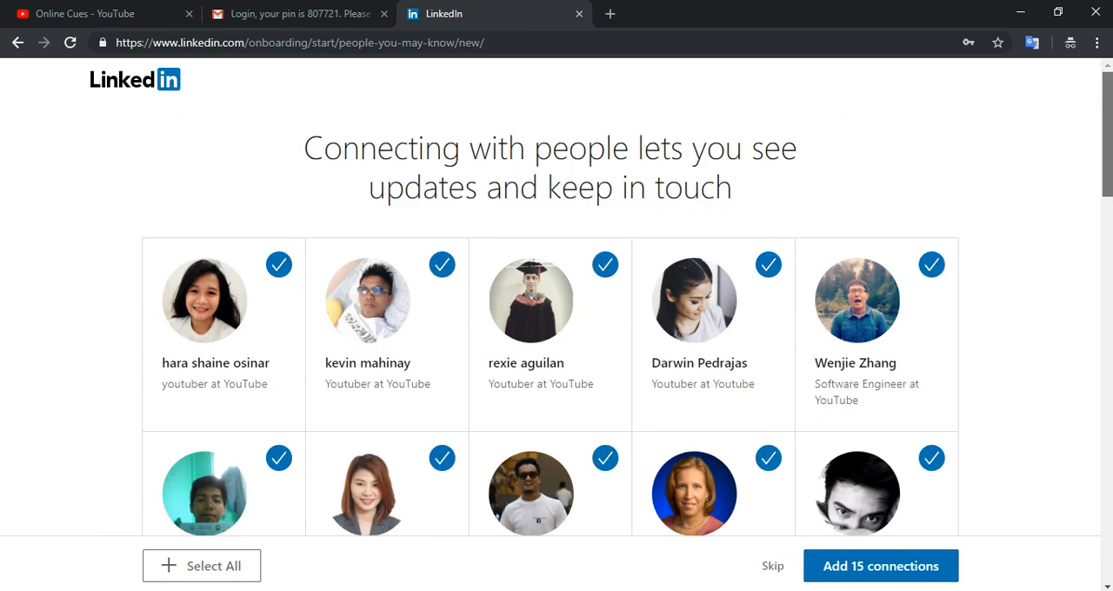
scroll(down, 3)
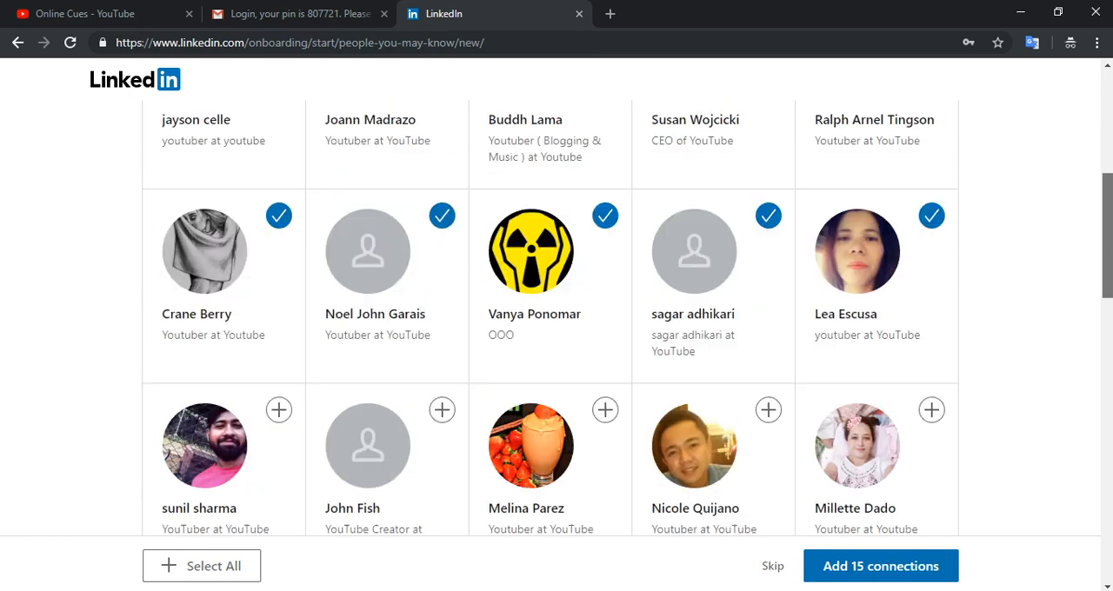
scroll(down, 3)
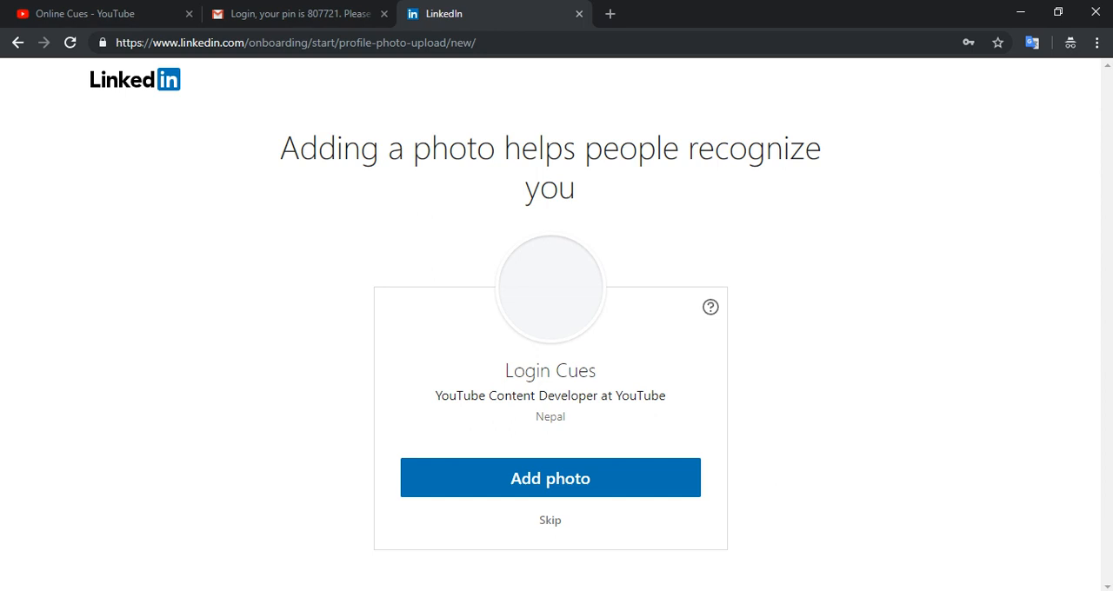
View and dismiss the photo tip, then cancel the photo file picker
click(709, 308)
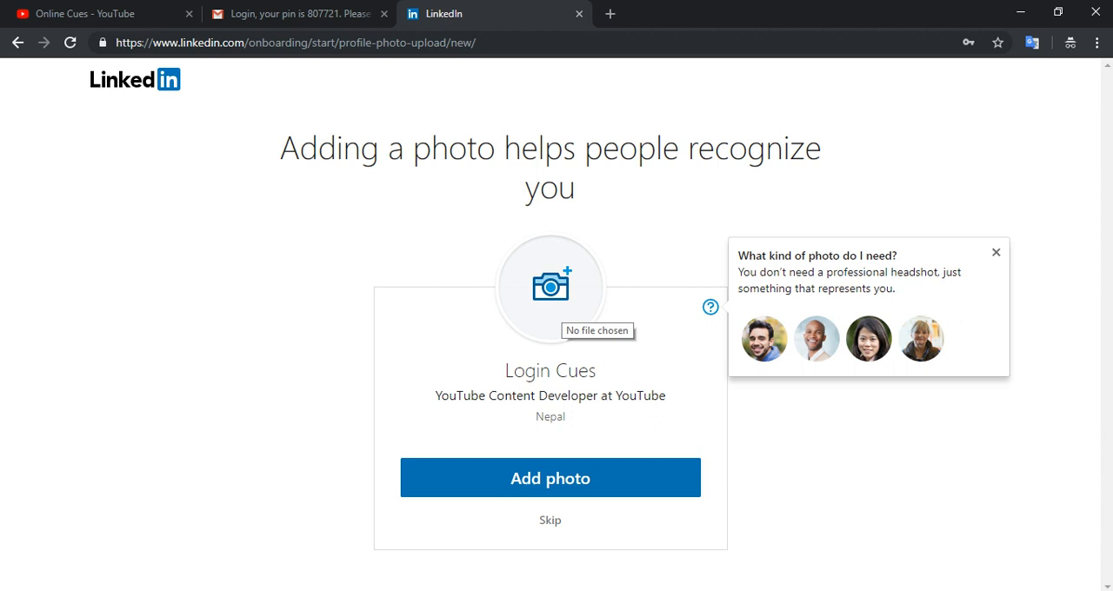
click(994, 253)
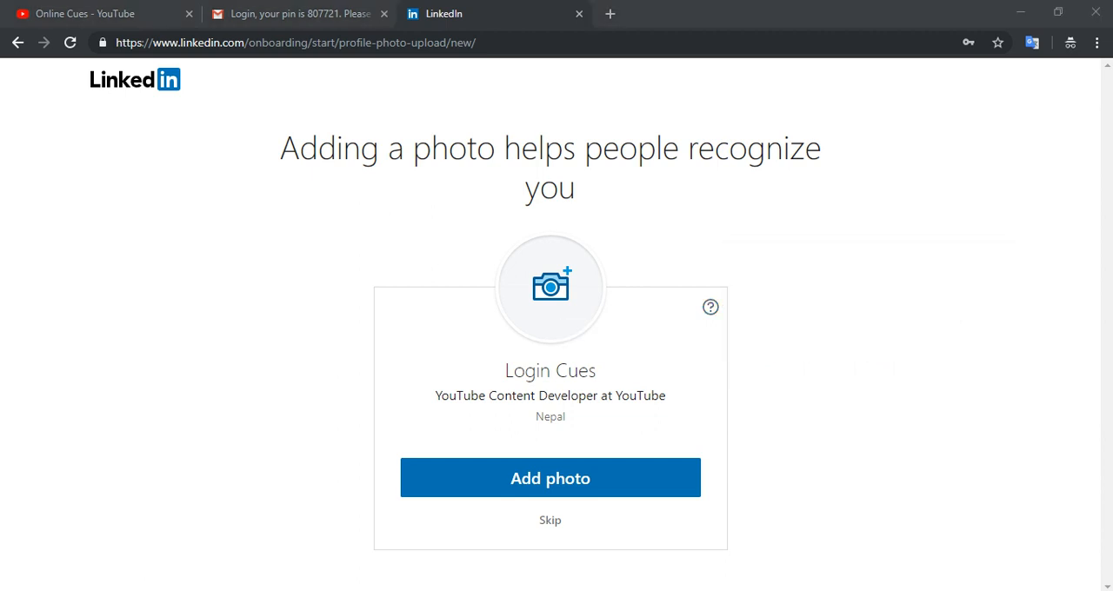
click(550, 477)
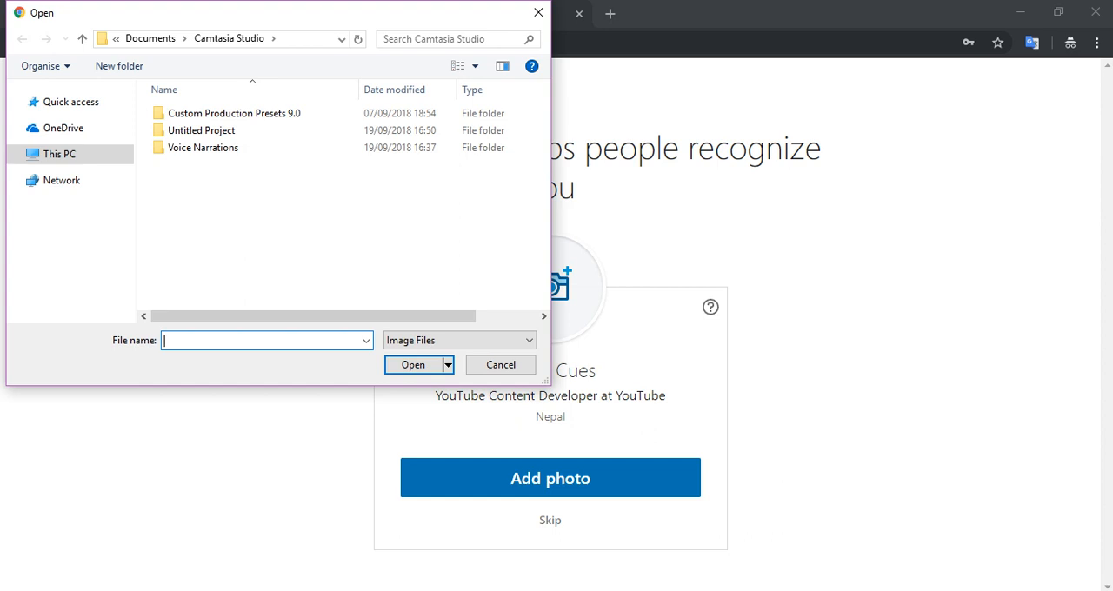
click(59, 153)
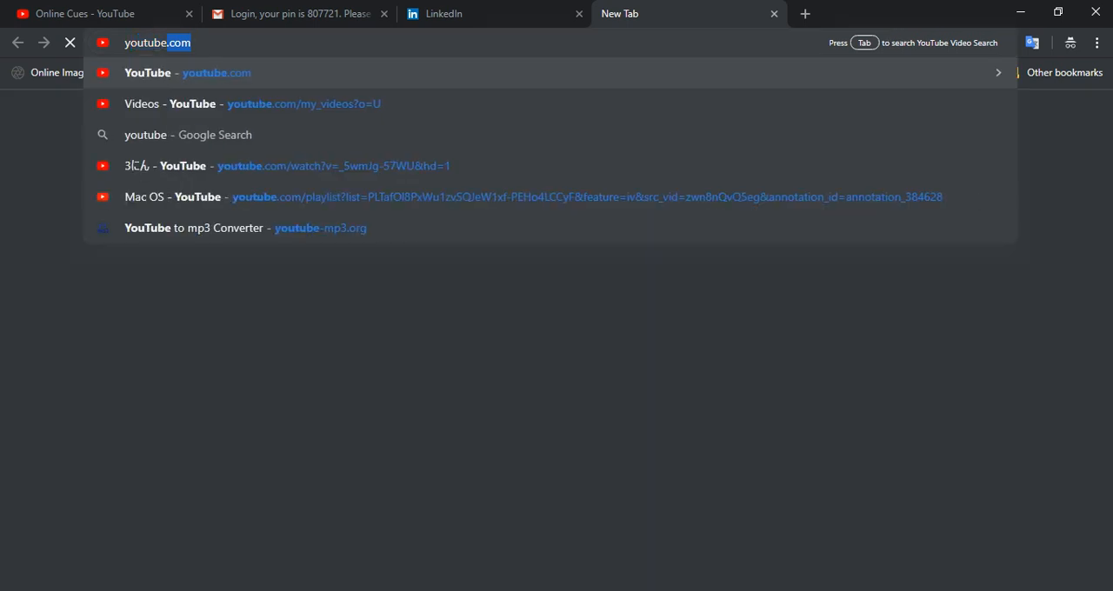
Search YouTube in a new tab and return to the LinkedIn photo step
key(Return)
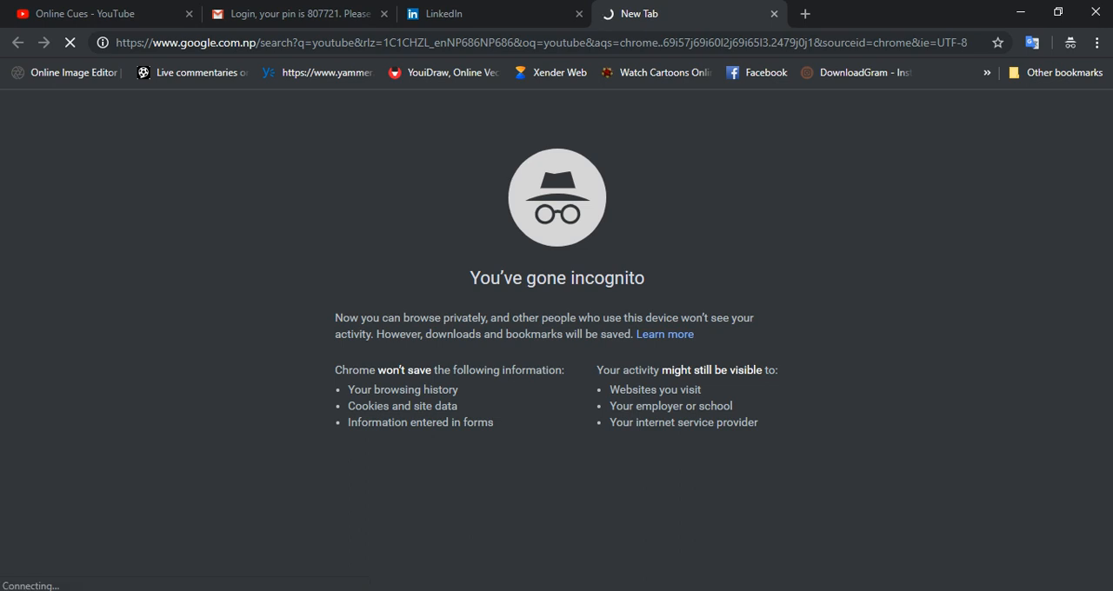
mouse_move(494, 14)
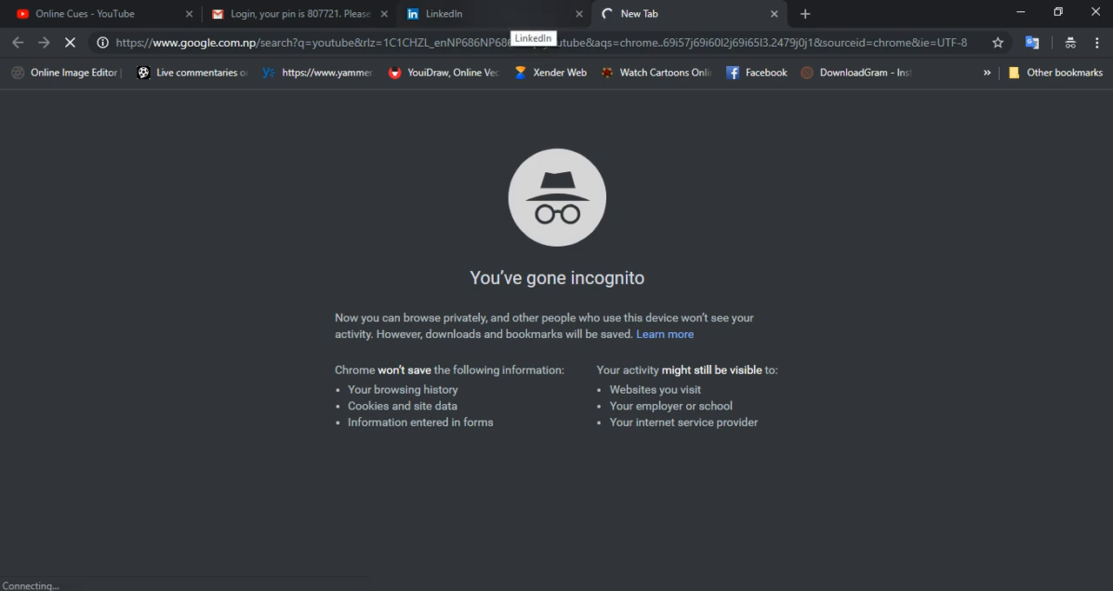
click(470, 14)
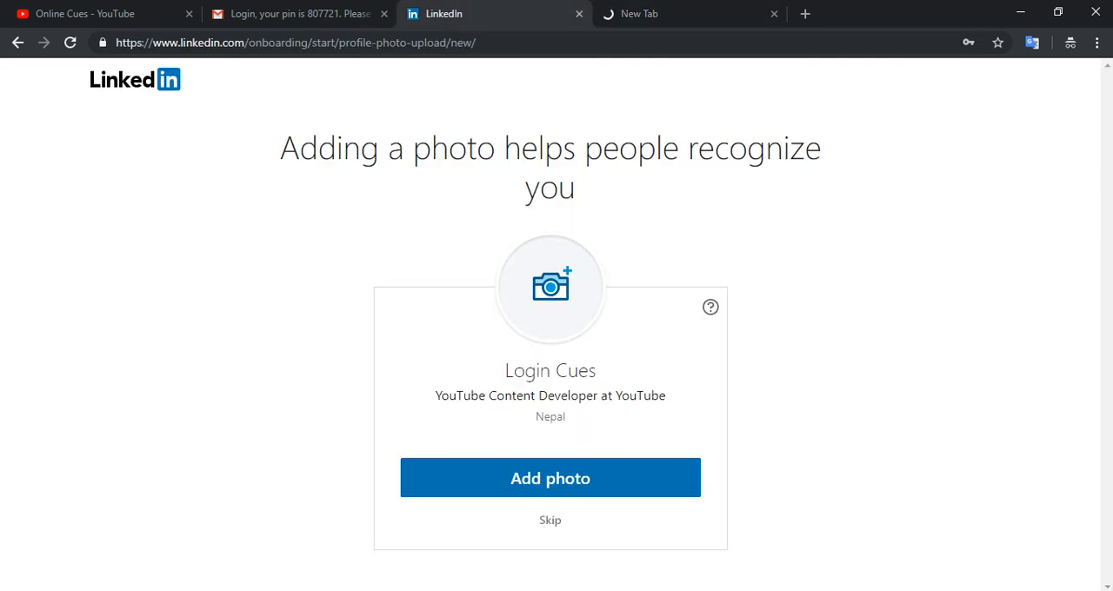
Choose the 'chopper crying' PNG from the Tertiary Volume drive as the profile photo
click(550, 479)
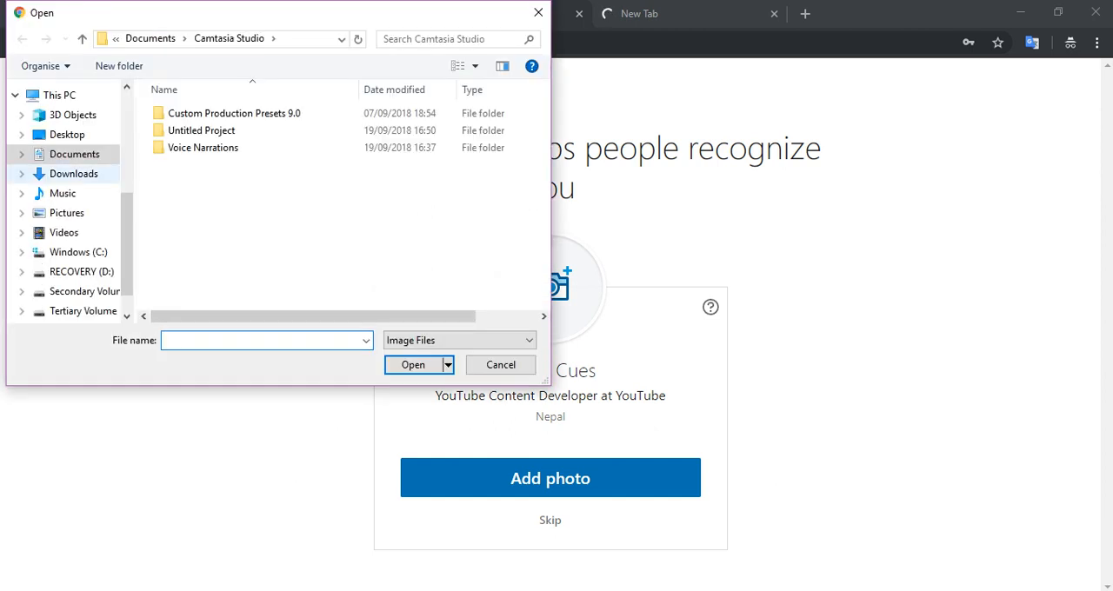
scroll(down, 3)
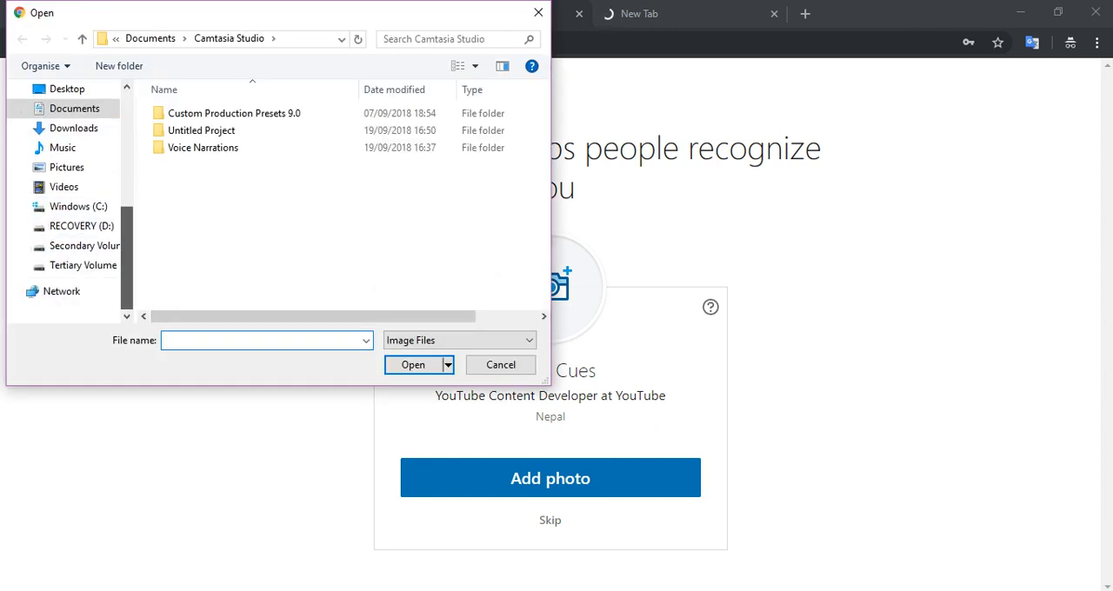
click(83, 264)
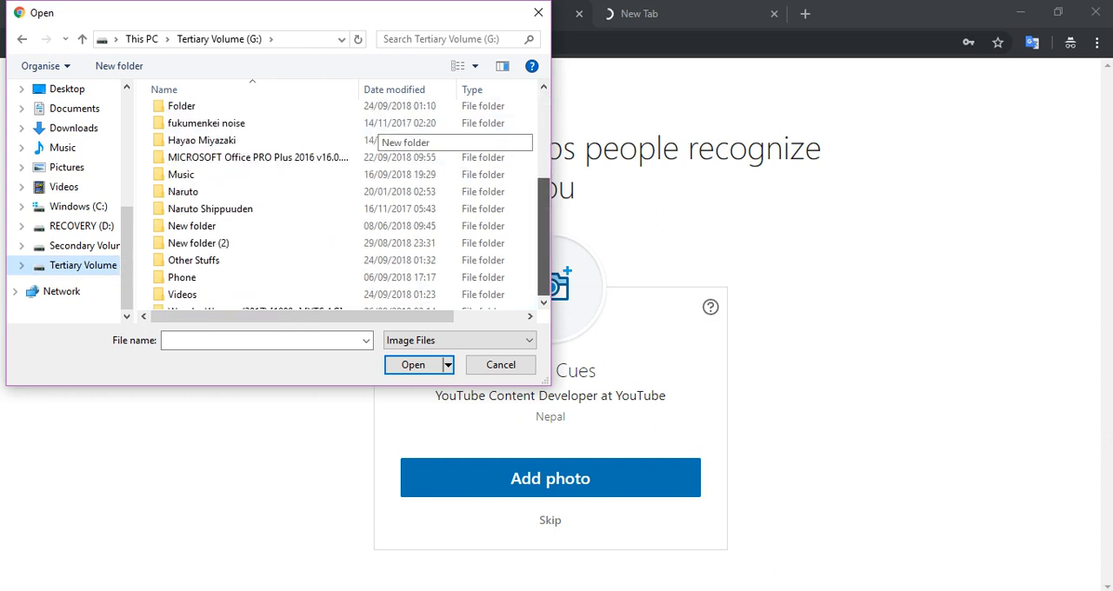
scroll(down, 3)
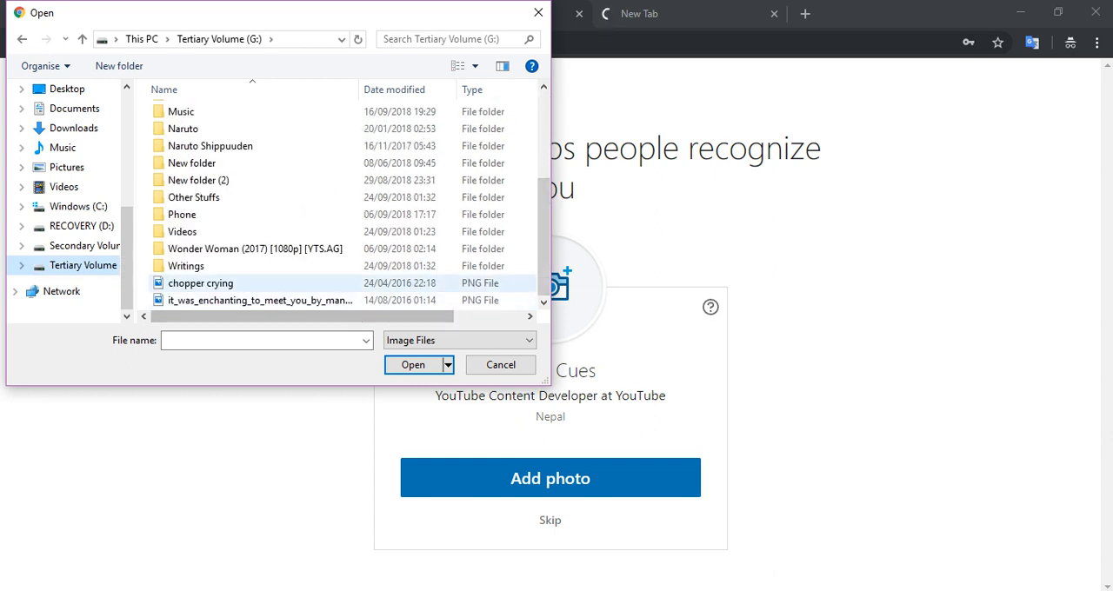
click(412, 365)
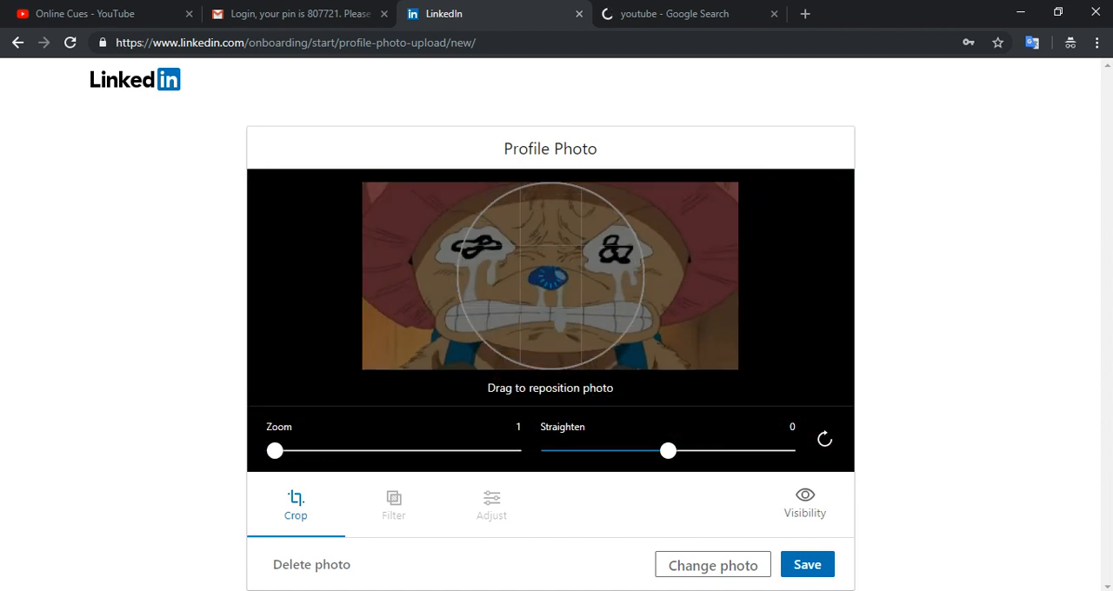
Zoom the photo to 1.1, leave it level, save it and continue past confirmation
drag(275, 451, 287, 451)
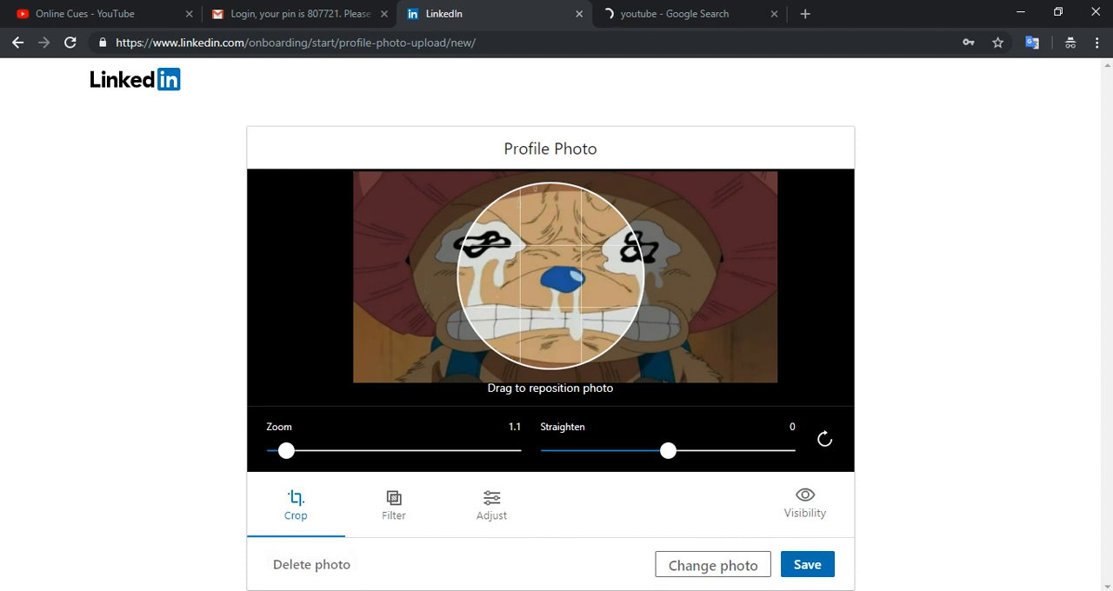
drag(668, 450, 619, 451)
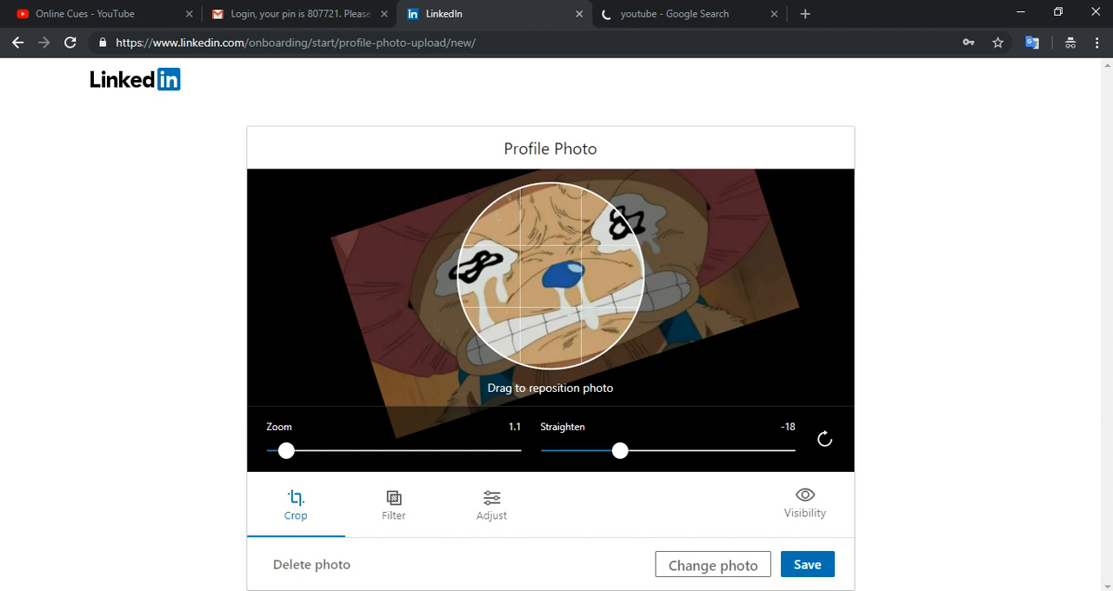
drag(620, 450, 657, 451)
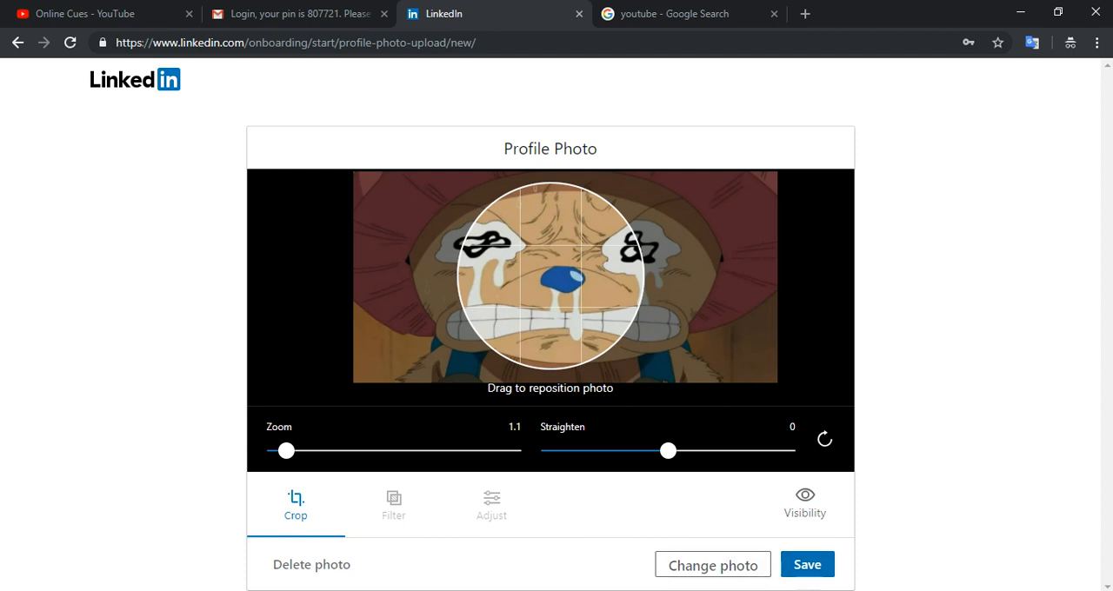
click(803, 503)
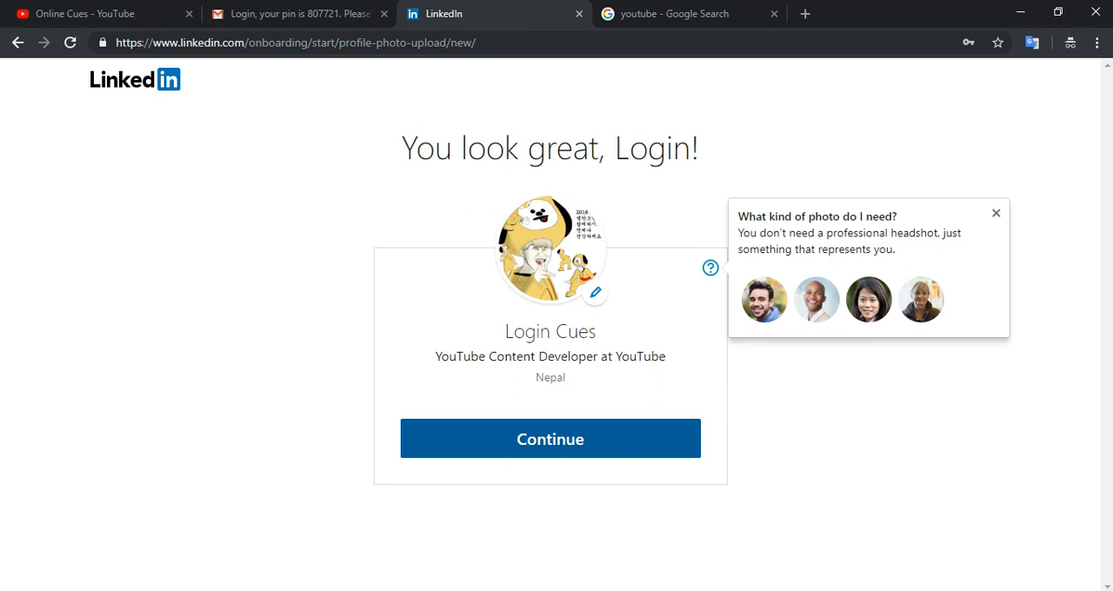
click(550, 438)
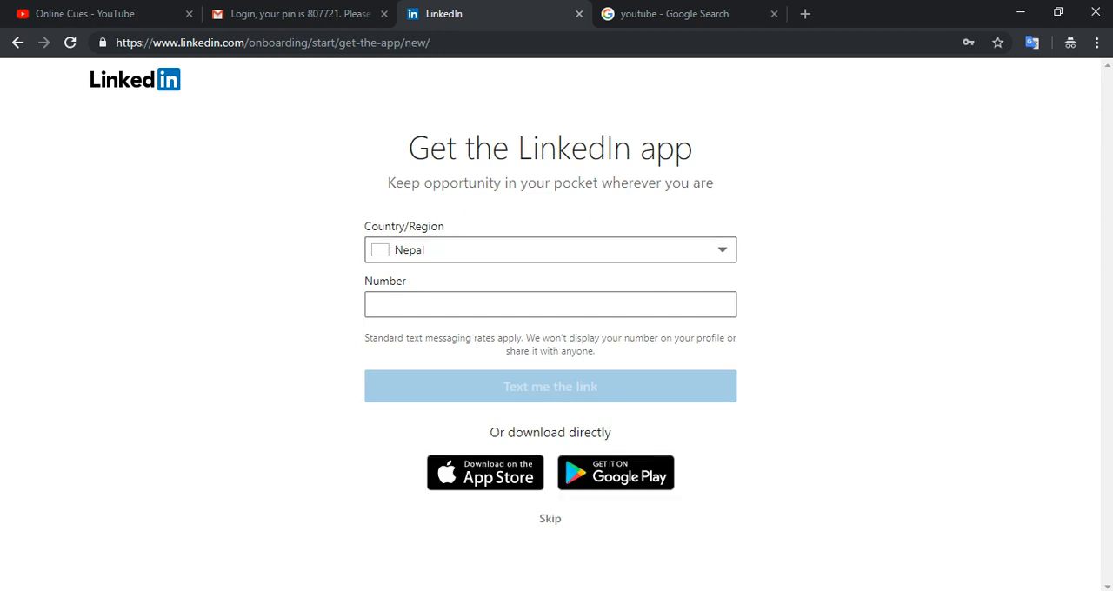
click(549, 304)
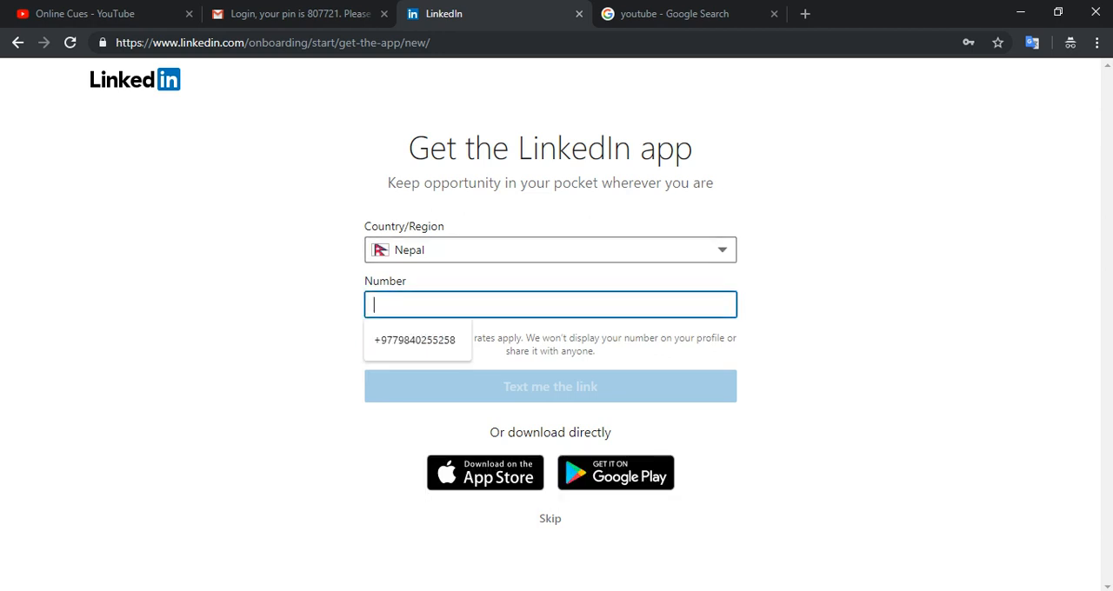
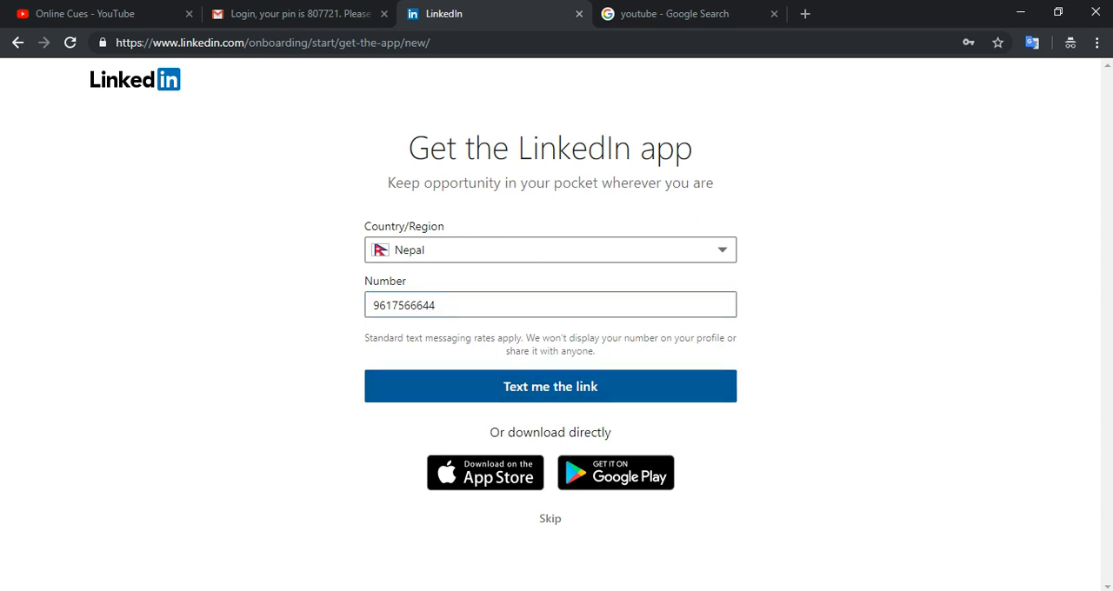
click(550, 386)
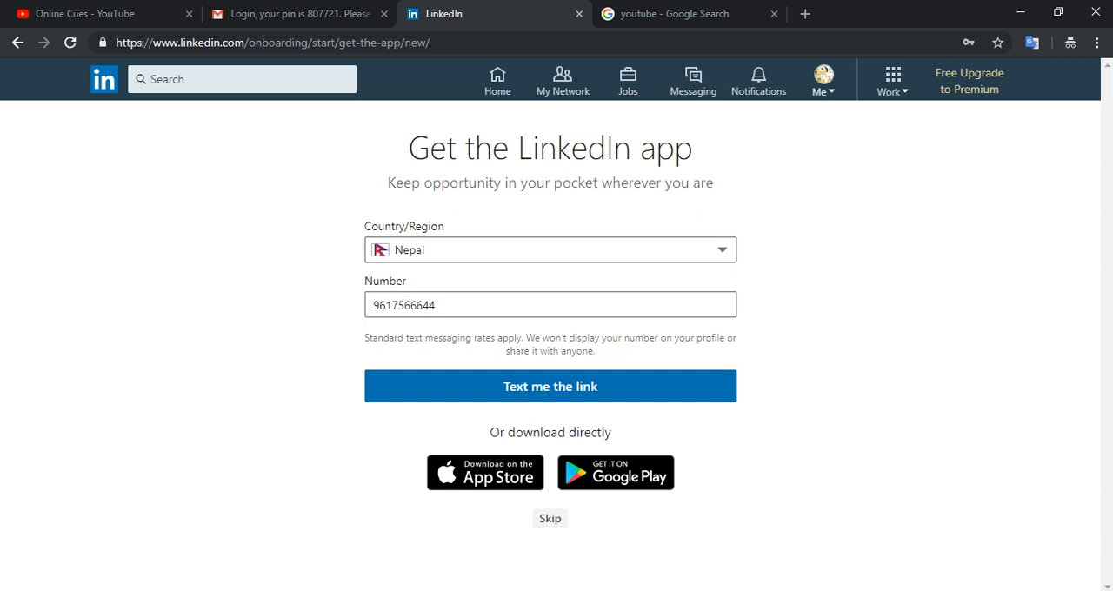
click(821, 80)
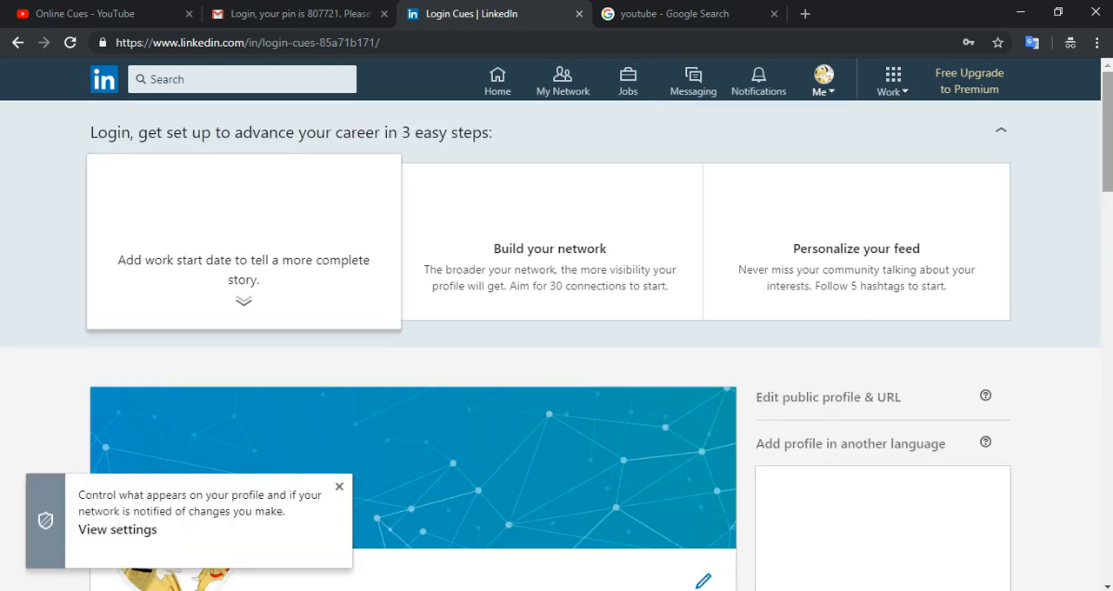
Browse the new profile page and start editing the intro card
scroll(down, 3)
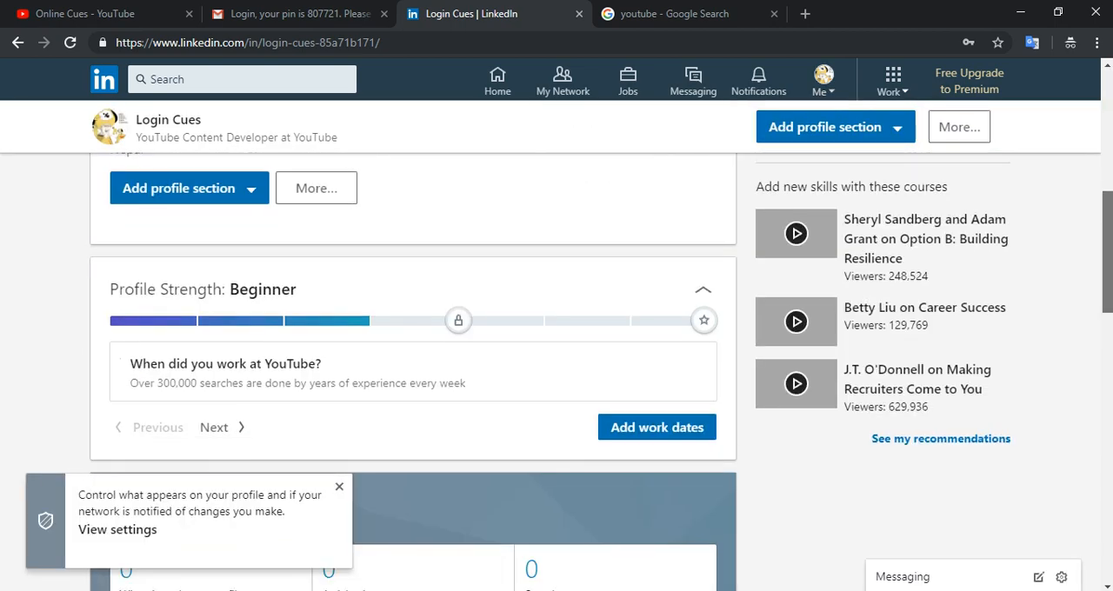
scroll(up, 3)
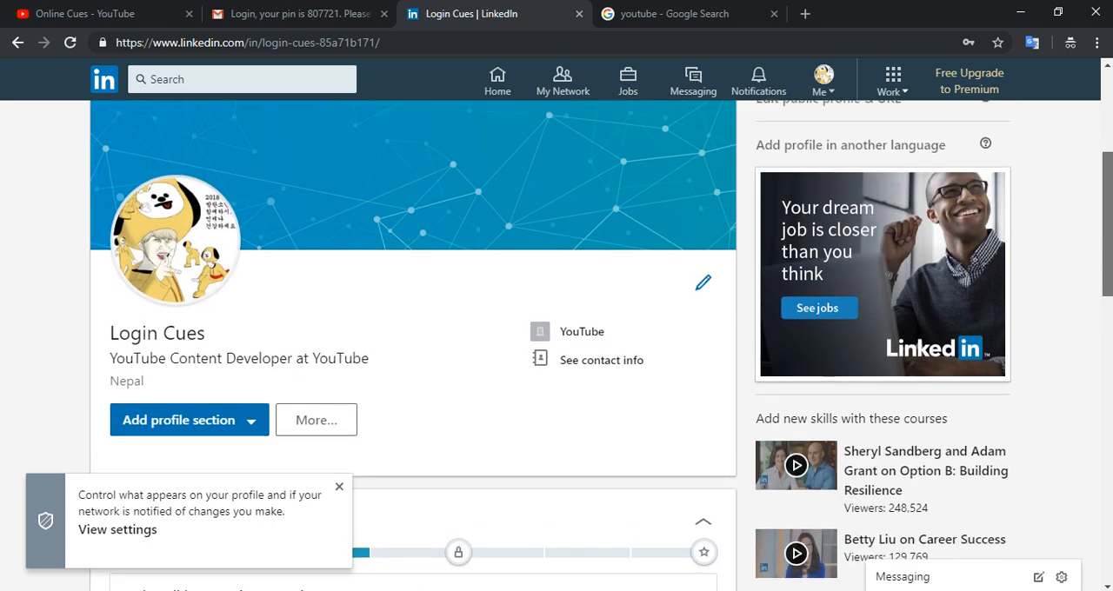
scroll(down, 3)
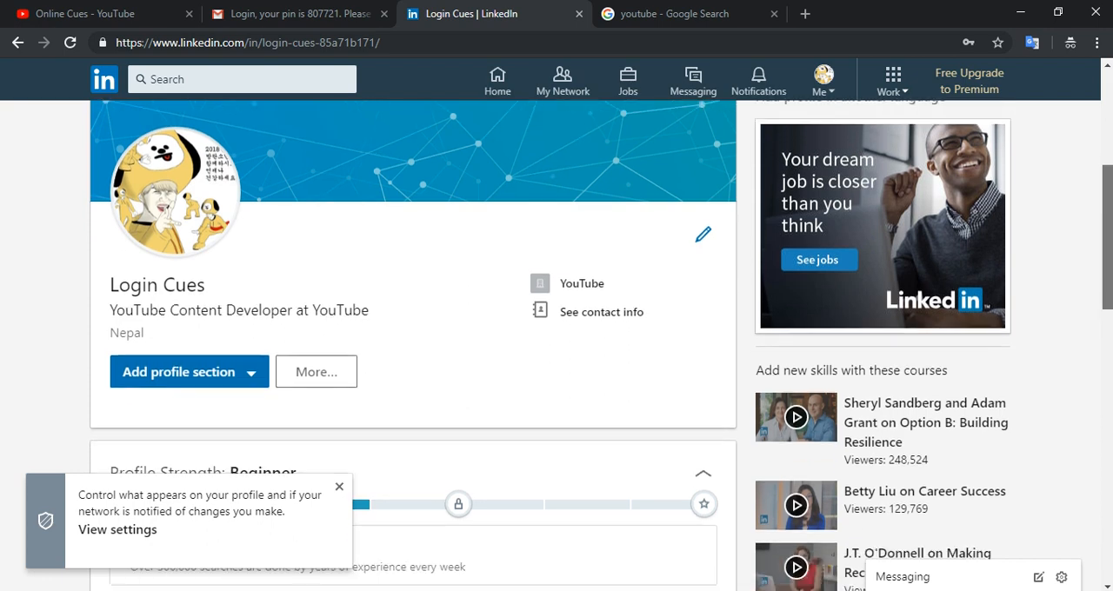
scroll(down, 3)
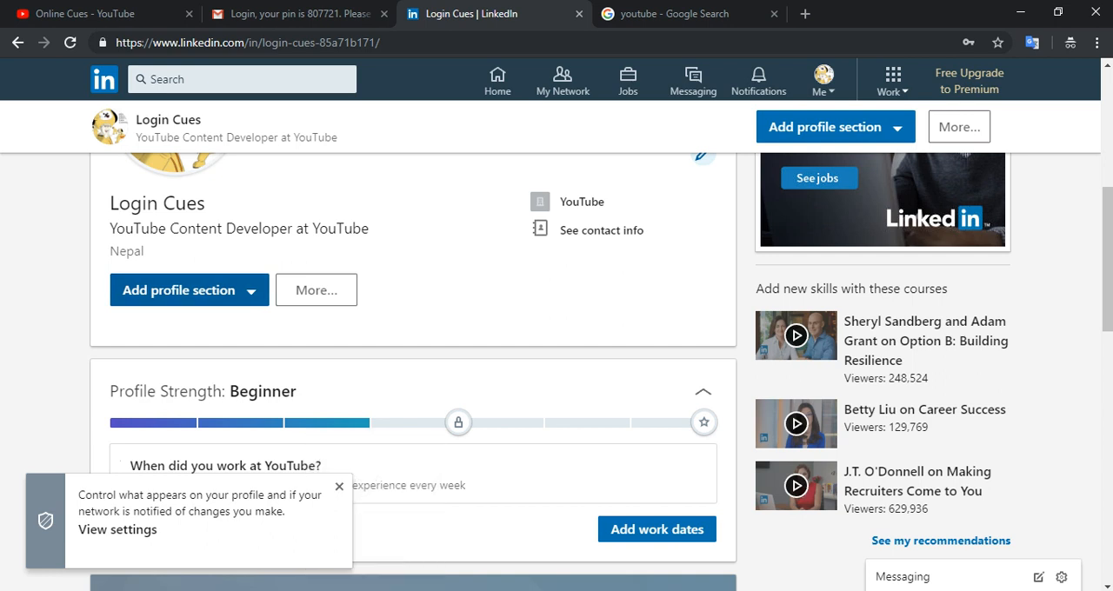
click(188, 289)
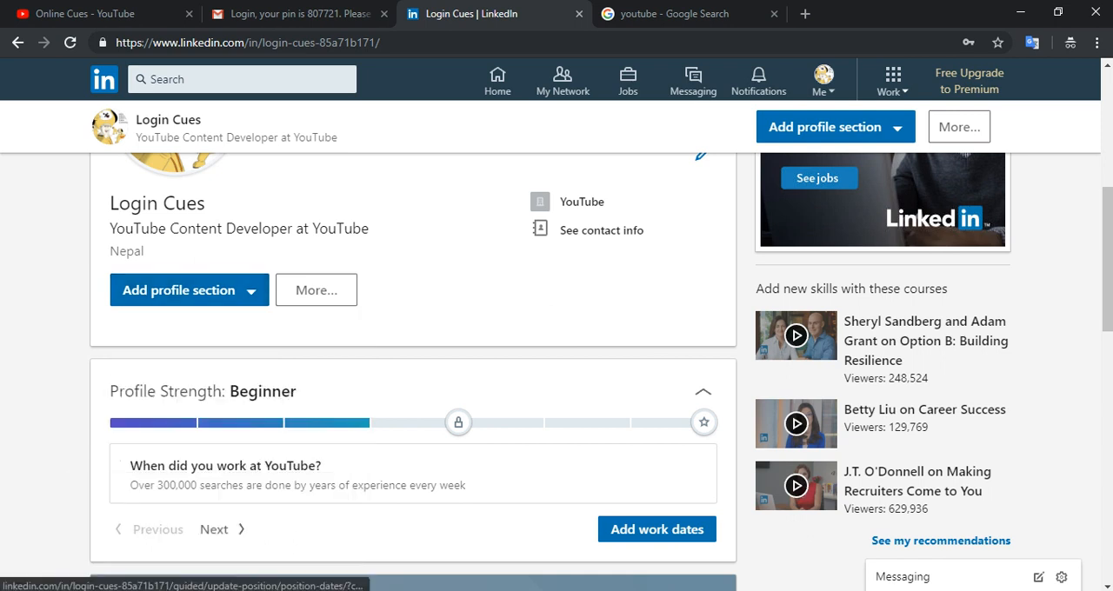
click(188, 288)
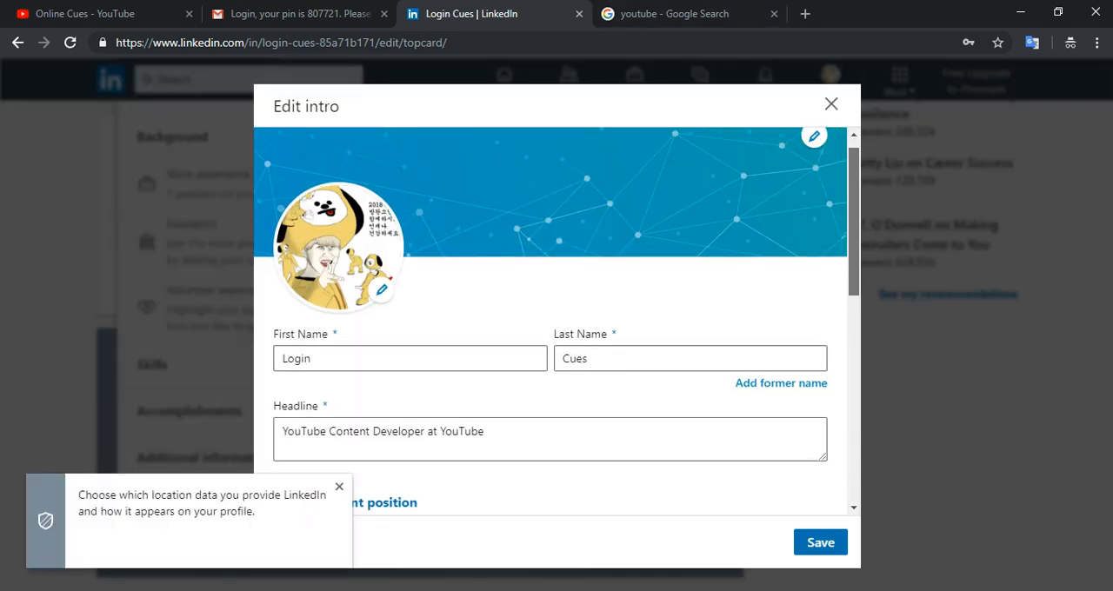
Look through the Edit intro form to its media section and close it unsaved
scroll(down, 3)
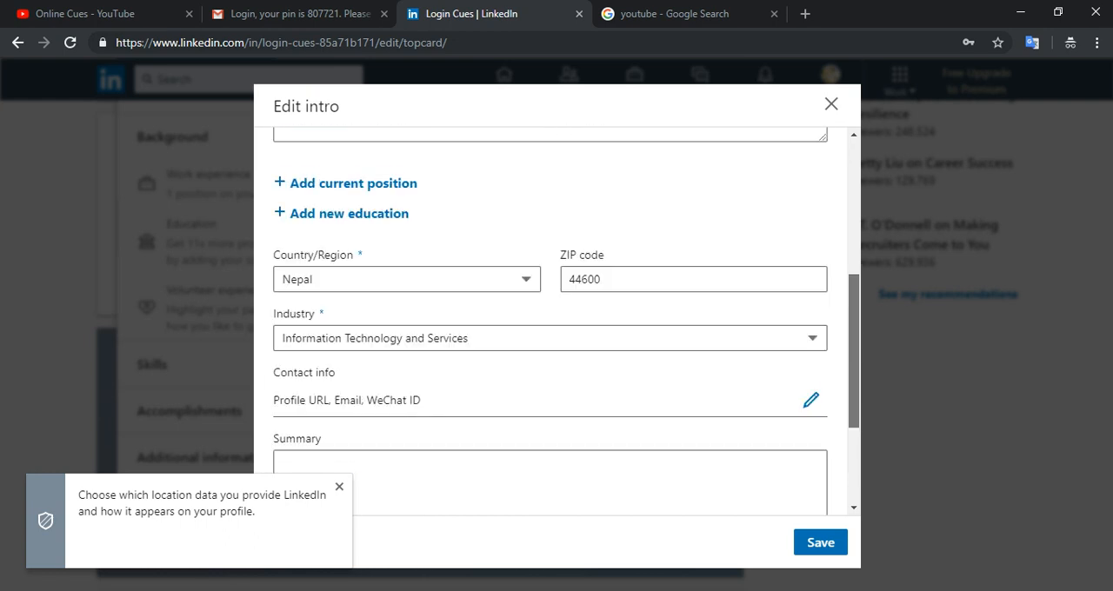
scroll(down, 3)
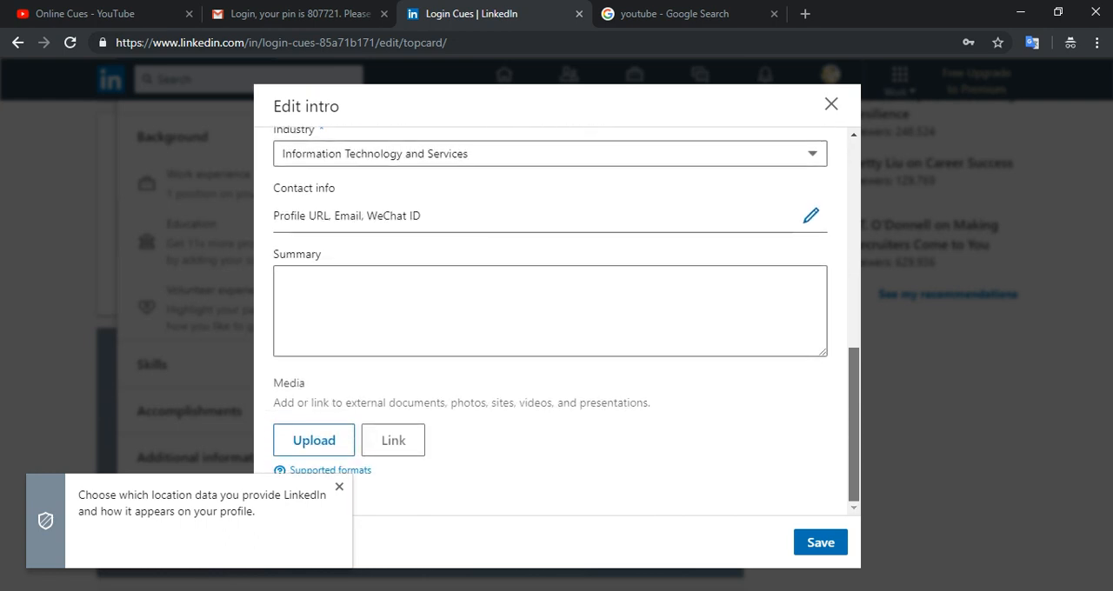
scroll(up, 3)
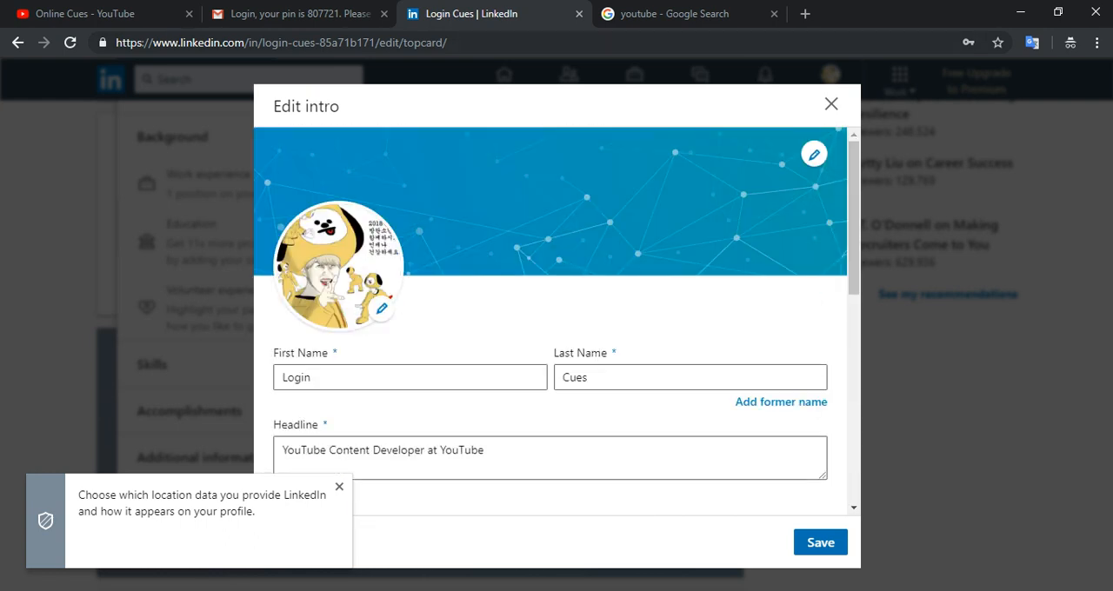
click(832, 104)
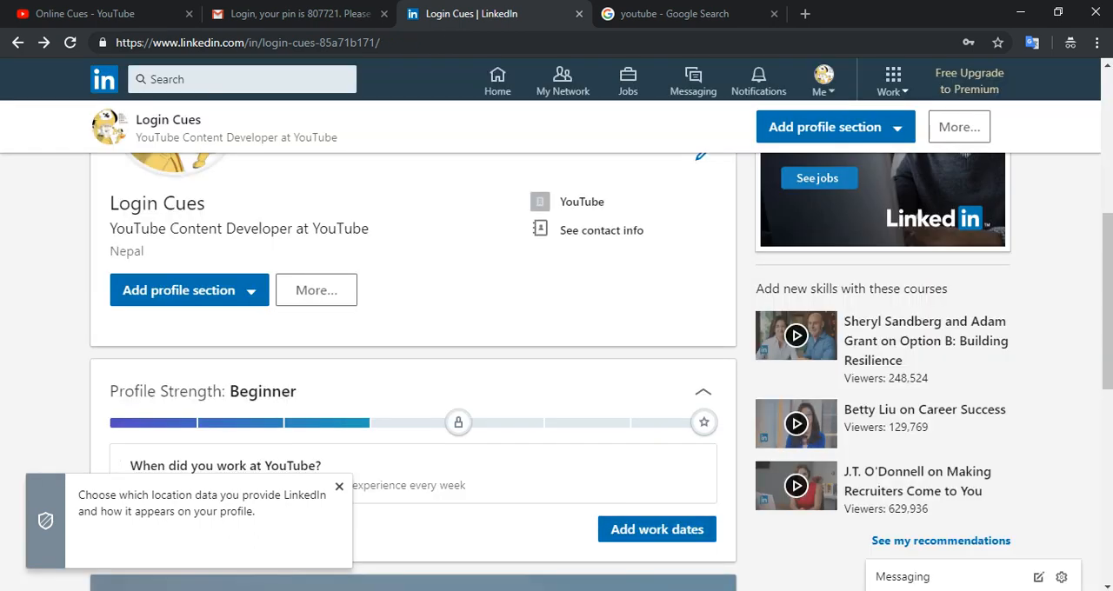
Show the Add profile section menu listing Intro, Background, Skills and Accomplishments
click(338, 487)
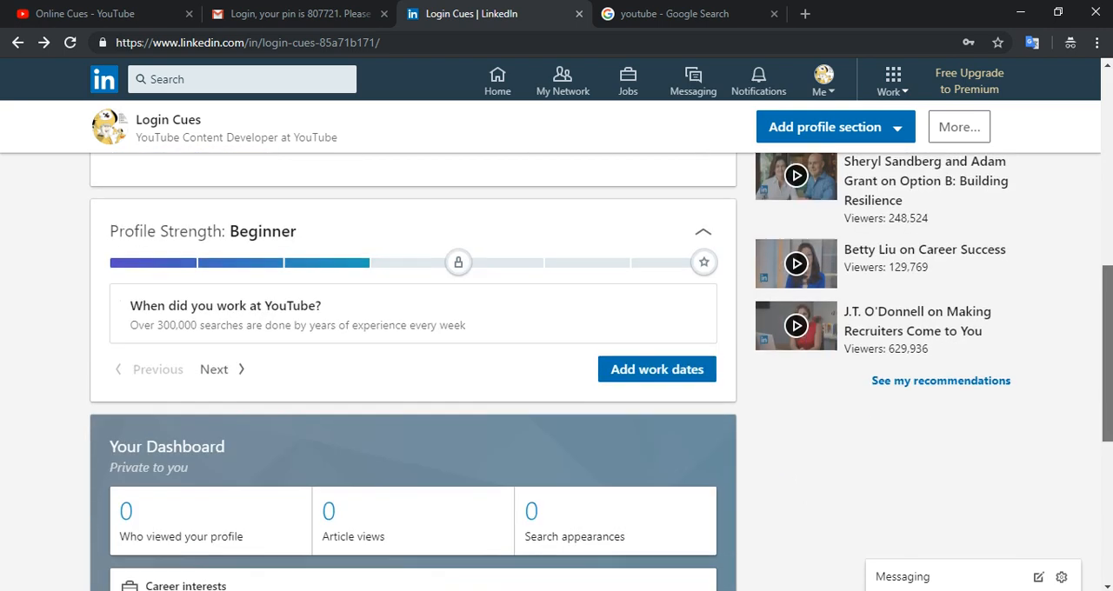
scroll(up, 3)
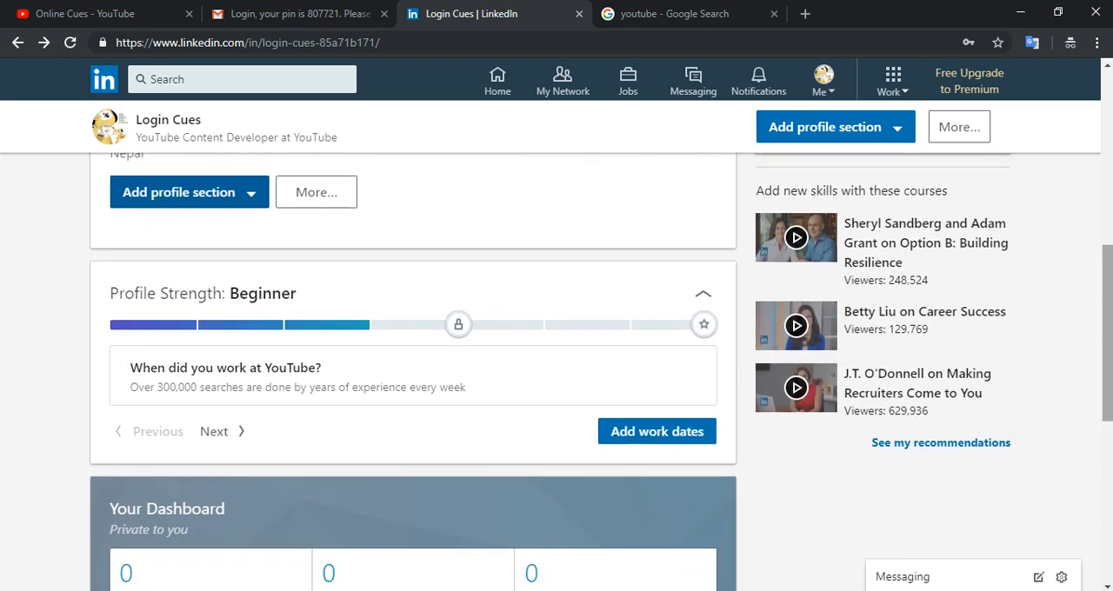
click(188, 191)
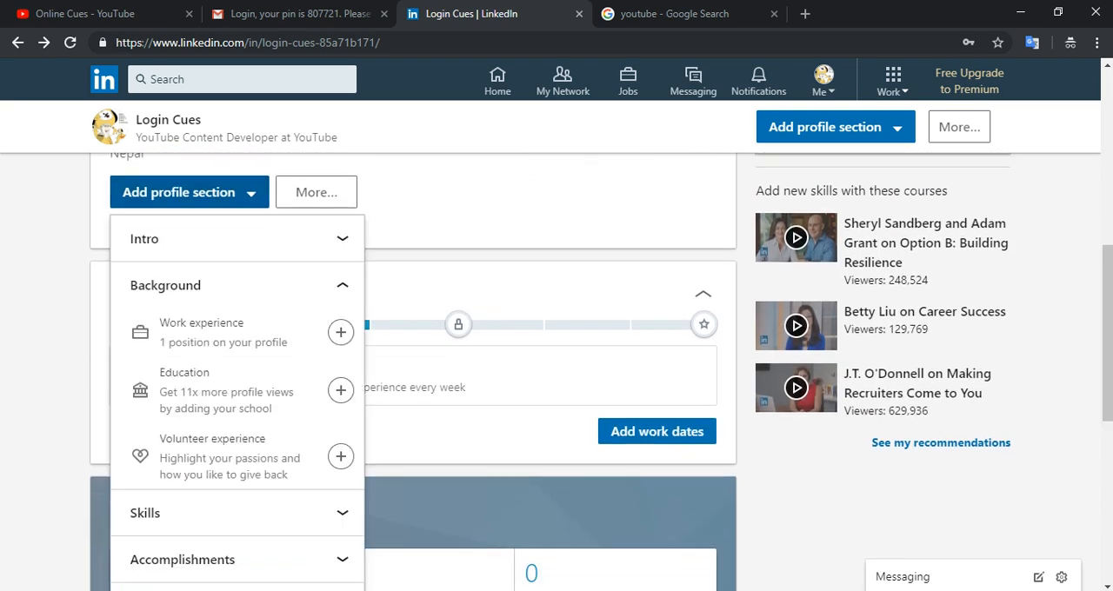